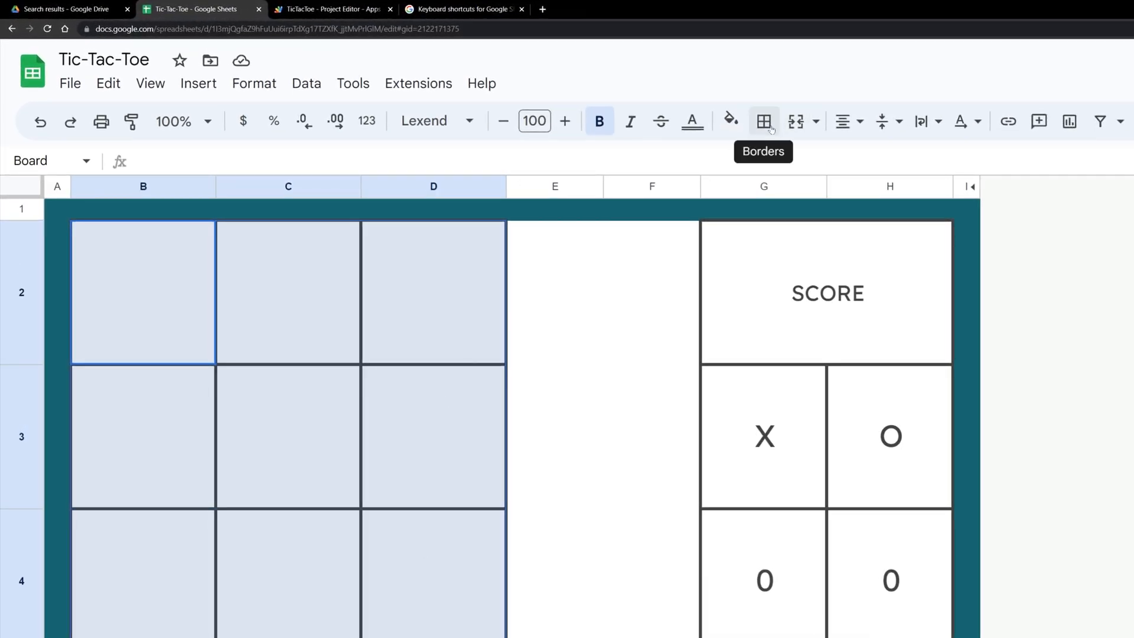
# - Close the Borders menu and show the X and O dropdown choices in cell B2
pyautogui.click(763, 121)
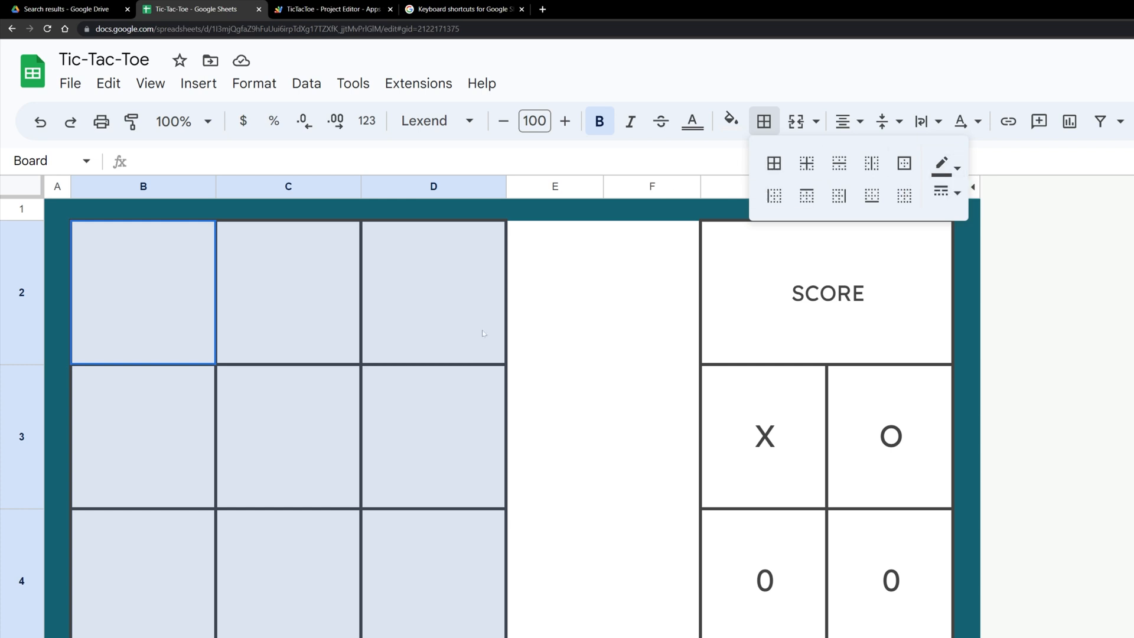
pyautogui.click(143, 292)
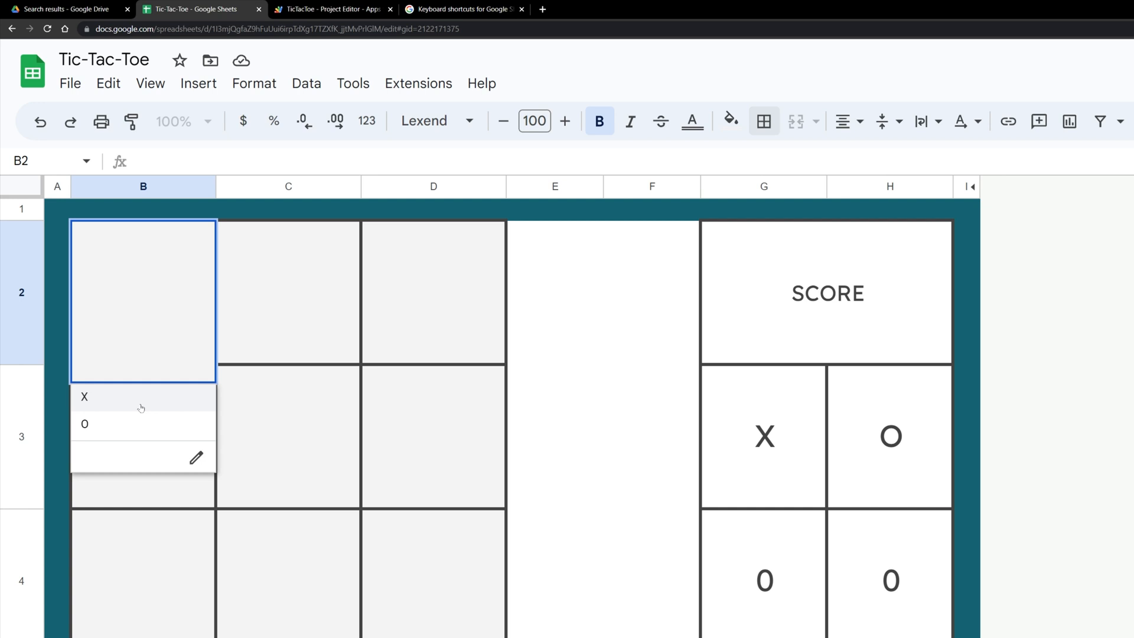
# - Edit the B2:D4 X/O dropdown rule and preview its Advanced display style options, including arrow
pyautogui.click(84, 396)
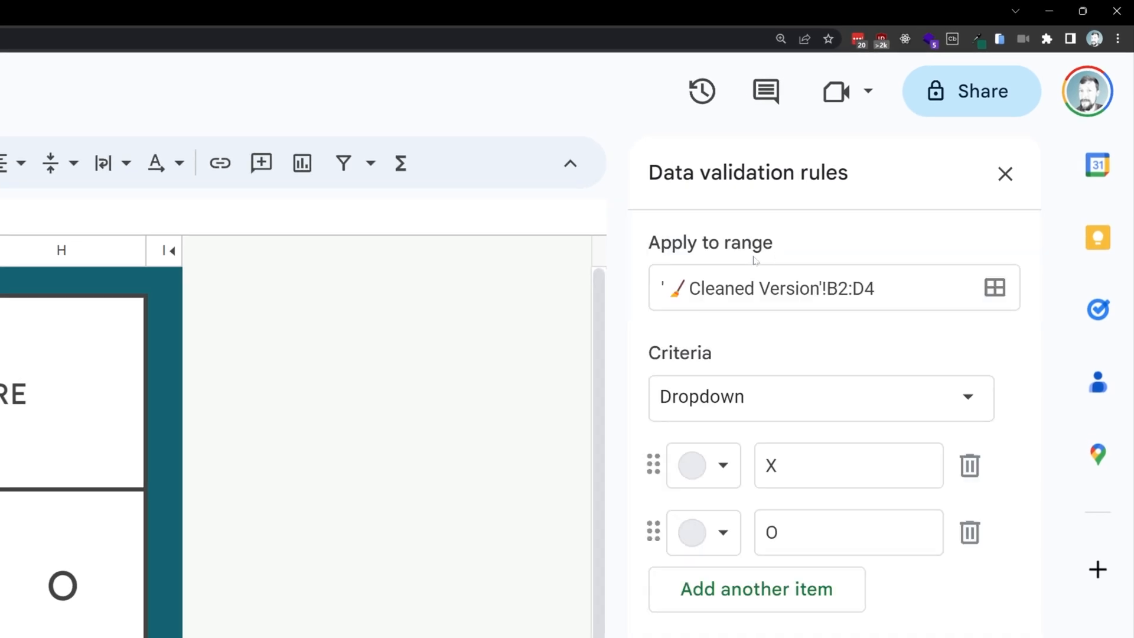
pyautogui.moveTo(802, 397)
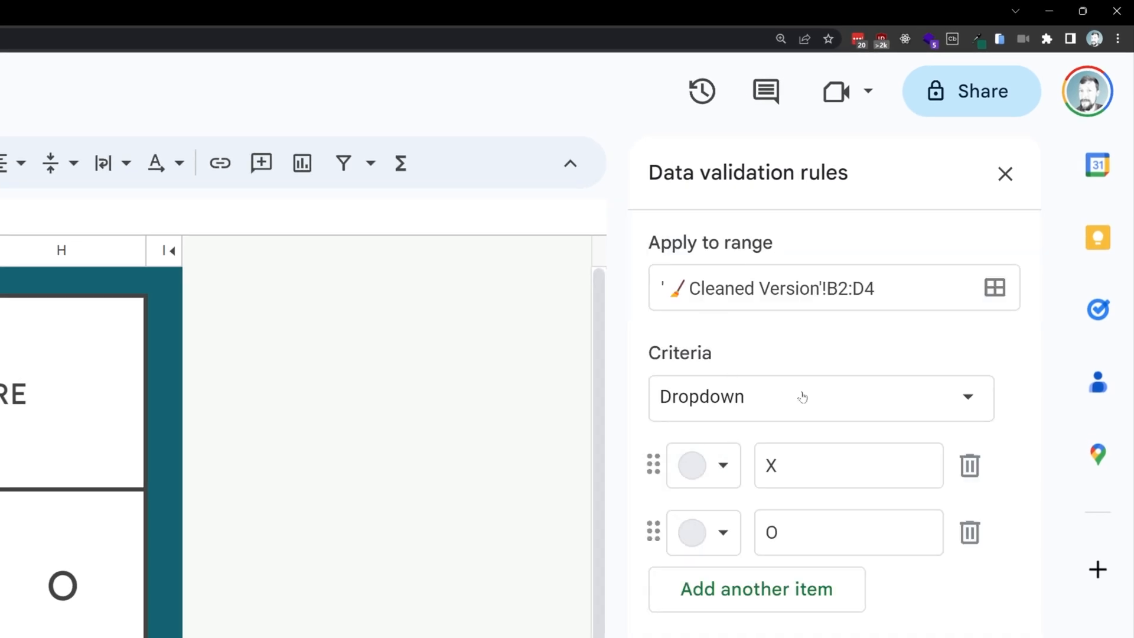
pyautogui.click(848, 464)
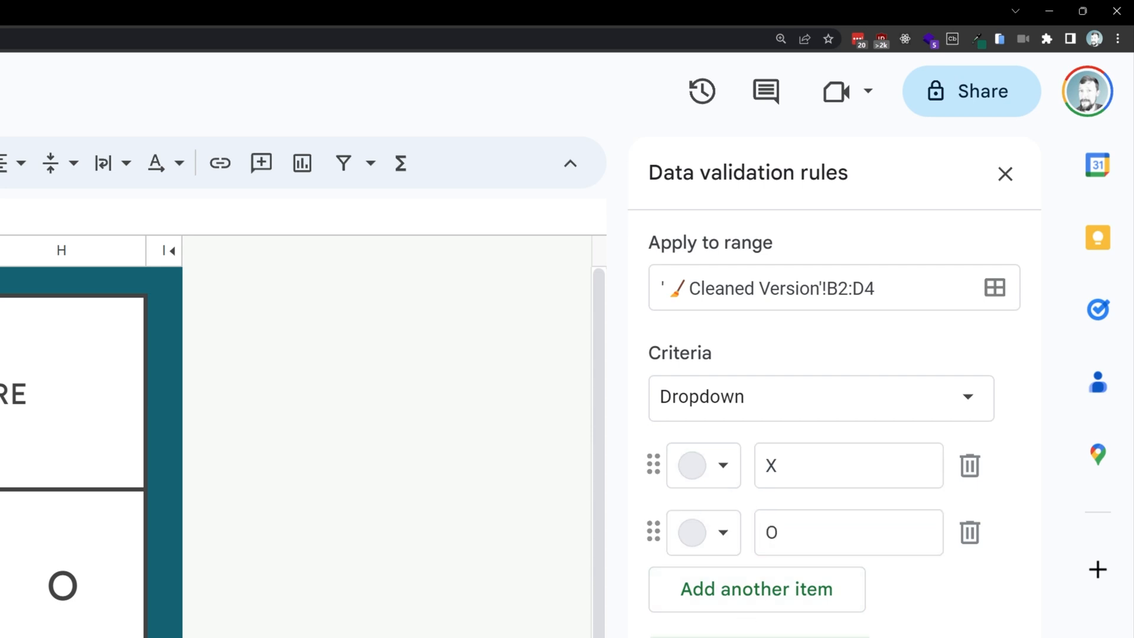
pyautogui.scroll(-3)
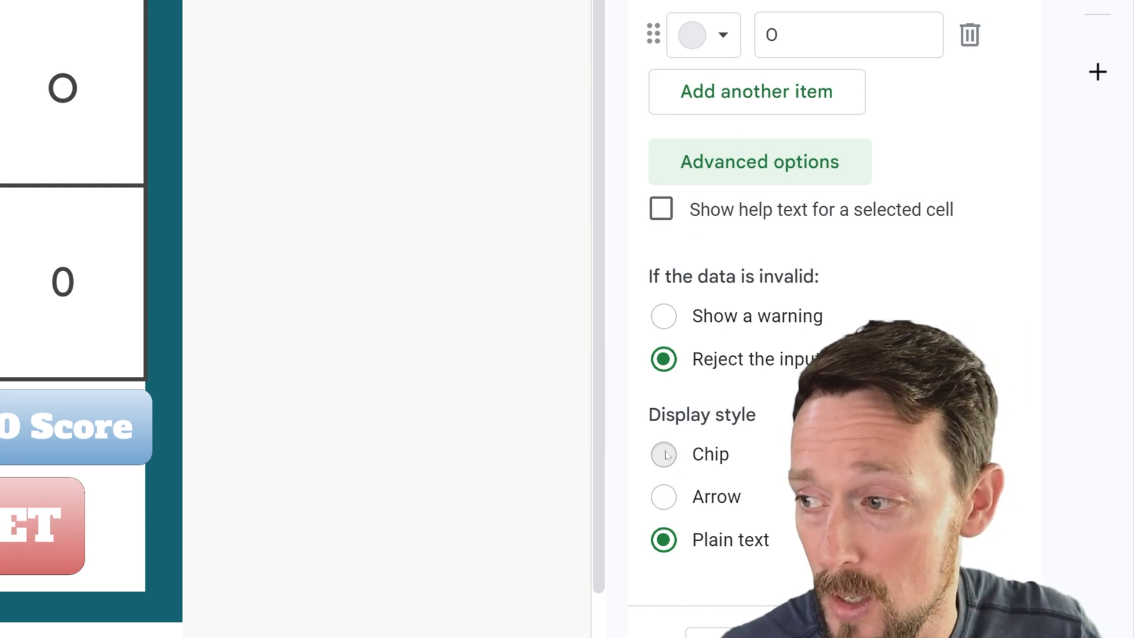
pyautogui.click(662, 497)
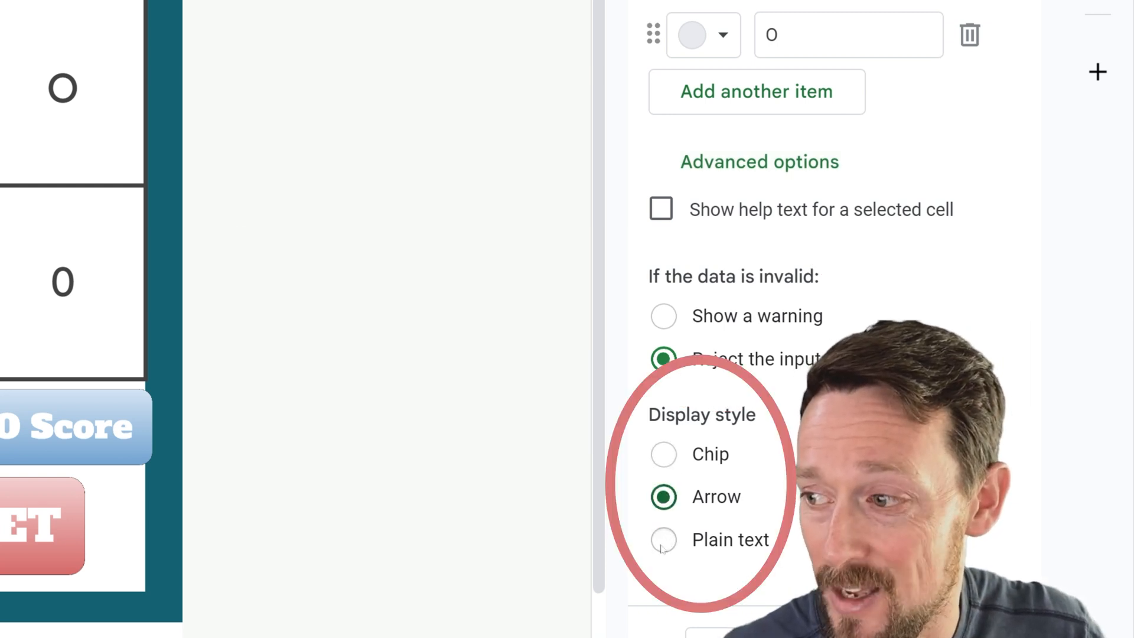
pyautogui.click(663, 539)
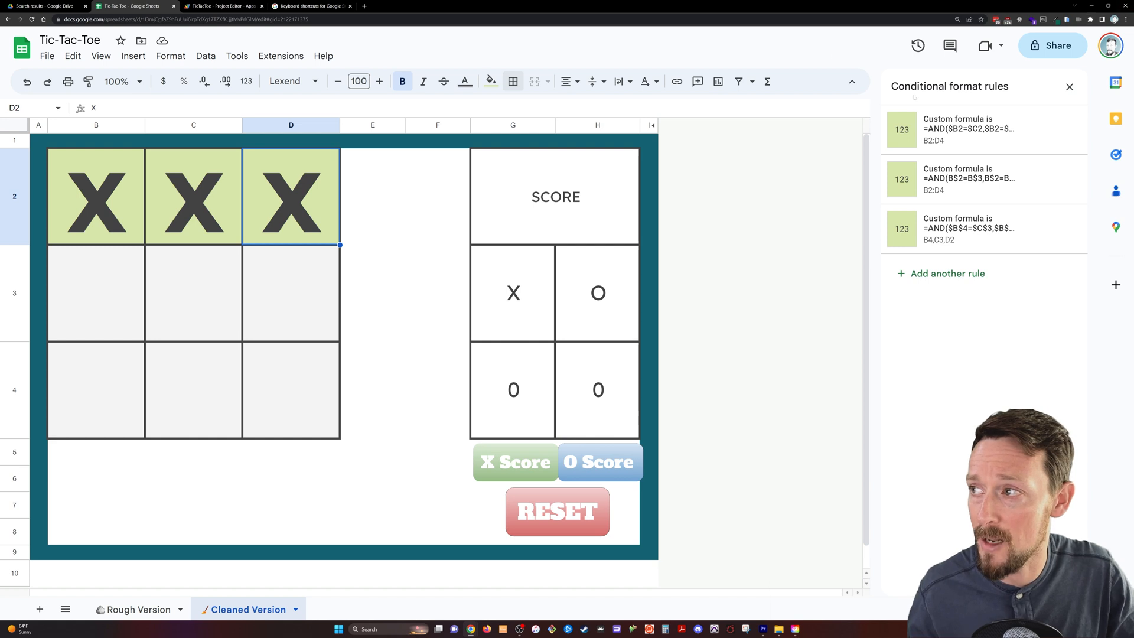
# - Open the top-row highlight rule and view the AND formula behind C6's TRUE result
pyautogui.click(969, 128)
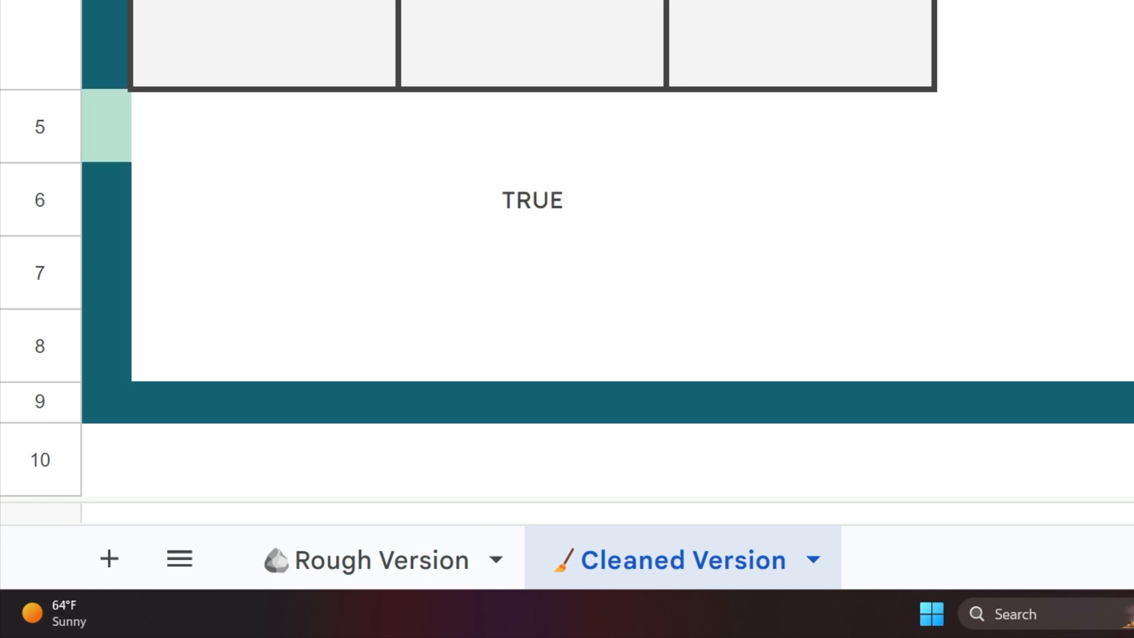
pyautogui.click(531, 200)
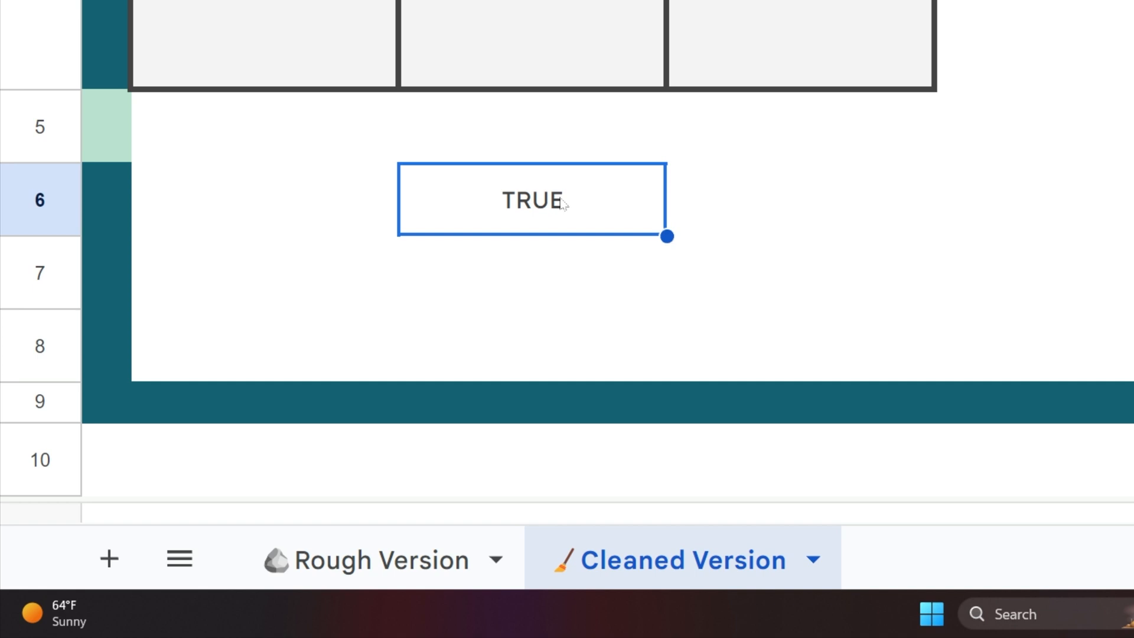
pyautogui.doubleClick(531, 200)
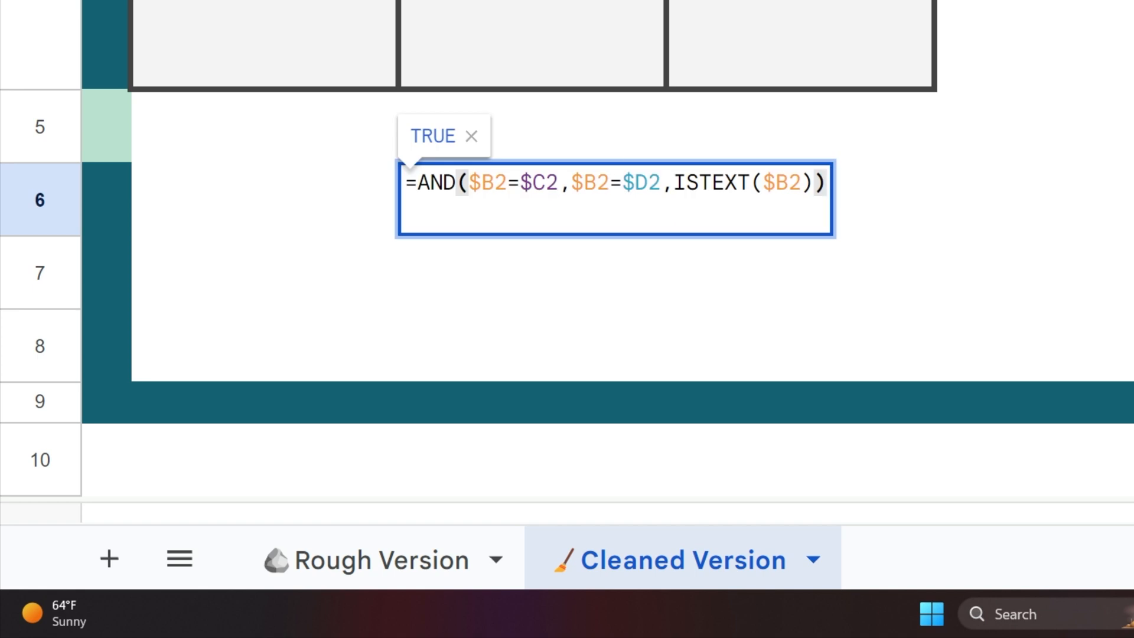
pyautogui.moveTo(669, 230)
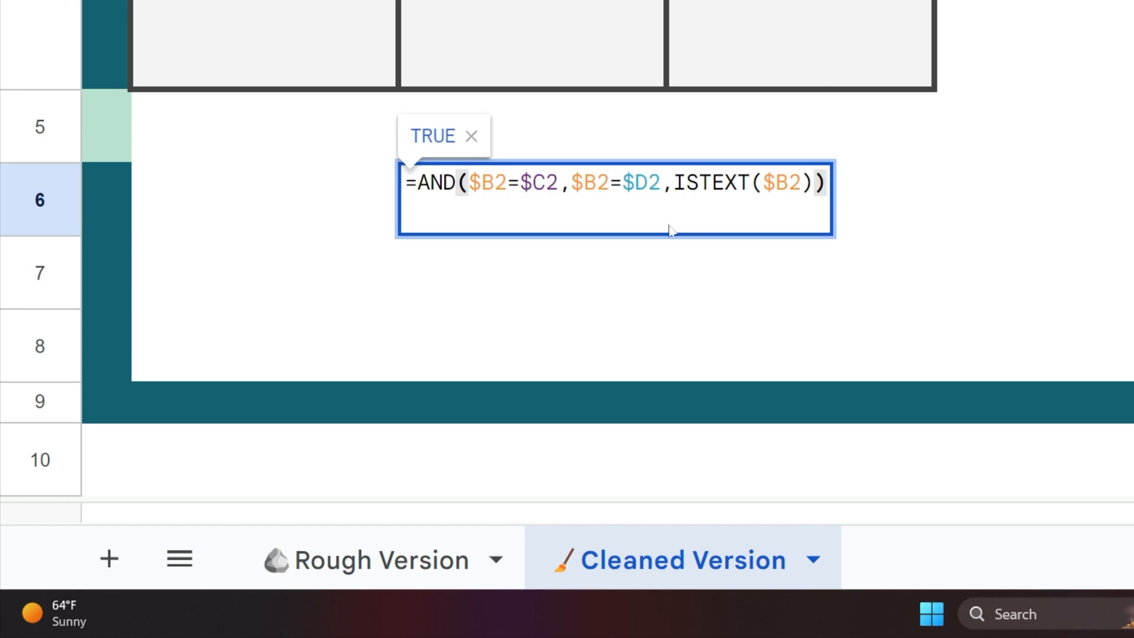
pyautogui.click(821, 183)
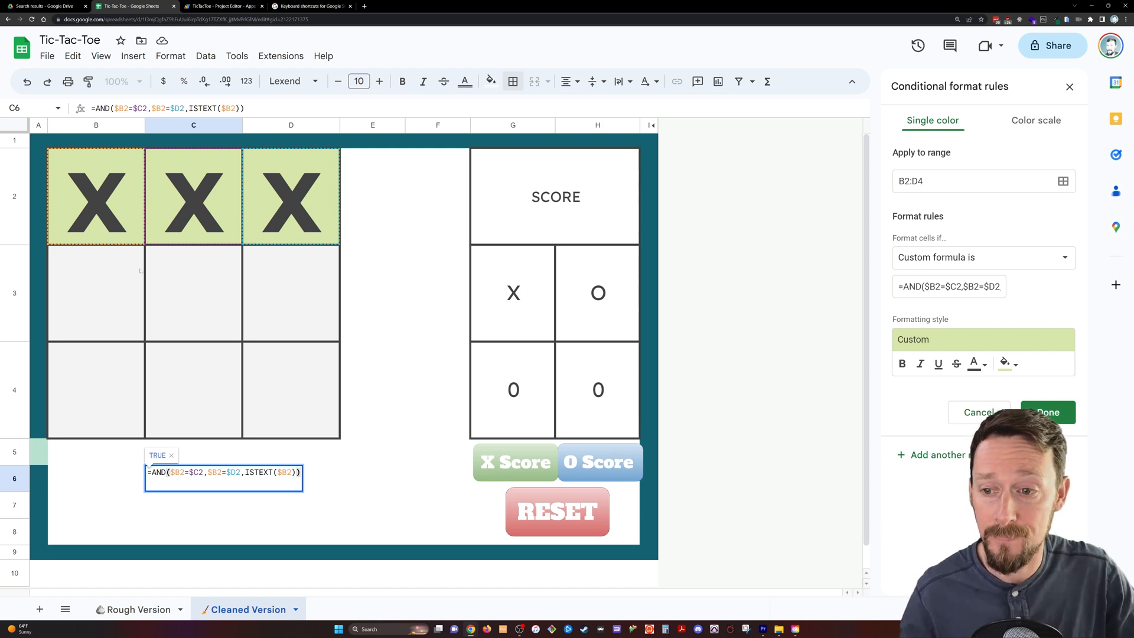
pyautogui.press('enter')
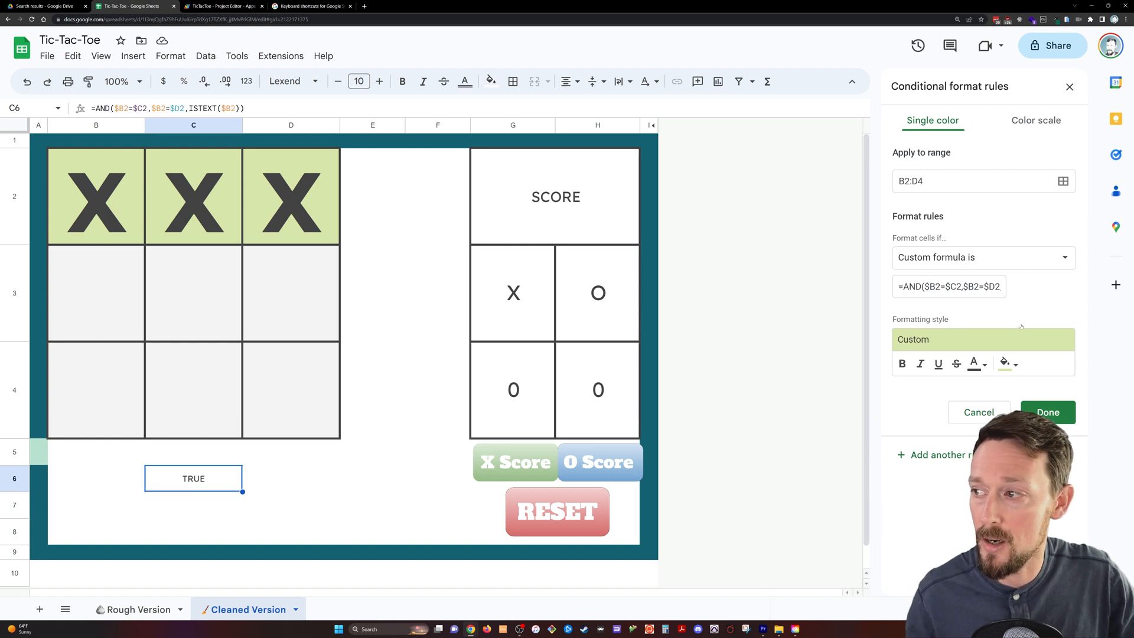
# - Preview a magenta fill for the winning row, discard it, and dismiss the update notice
pyautogui.click(1005, 363)
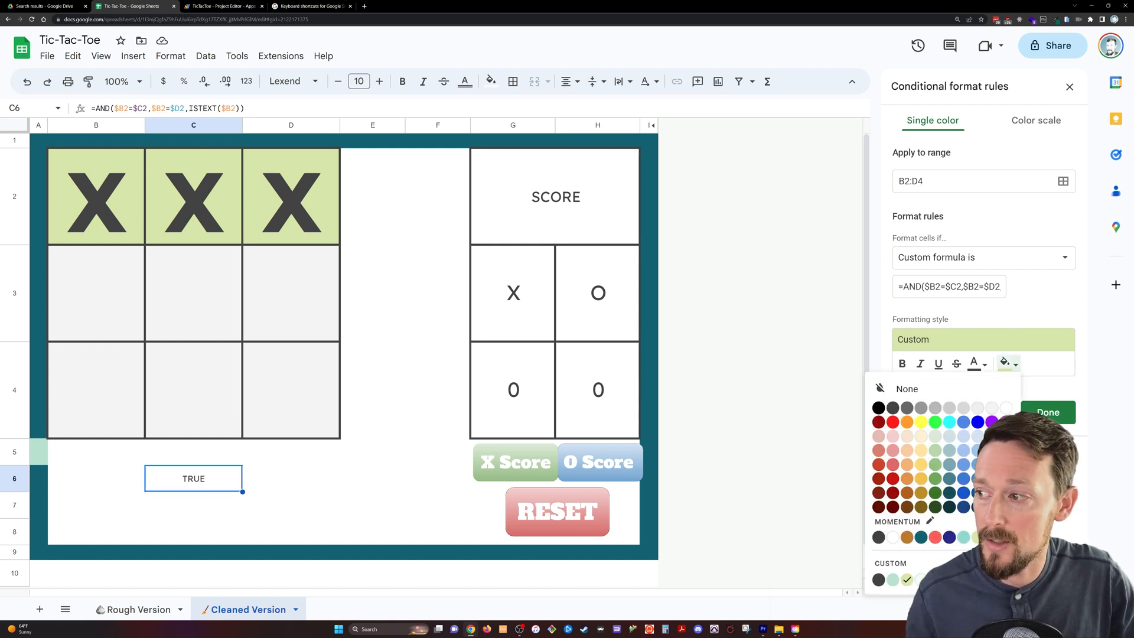
pyautogui.click(992, 422)
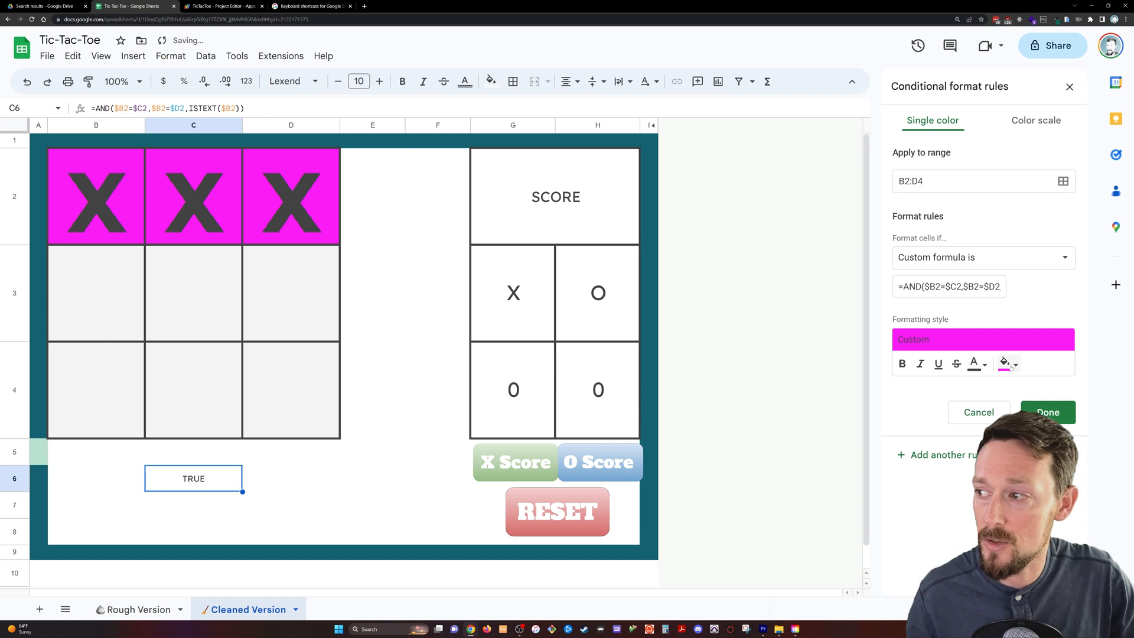
pyautogui.click(1047, 413)
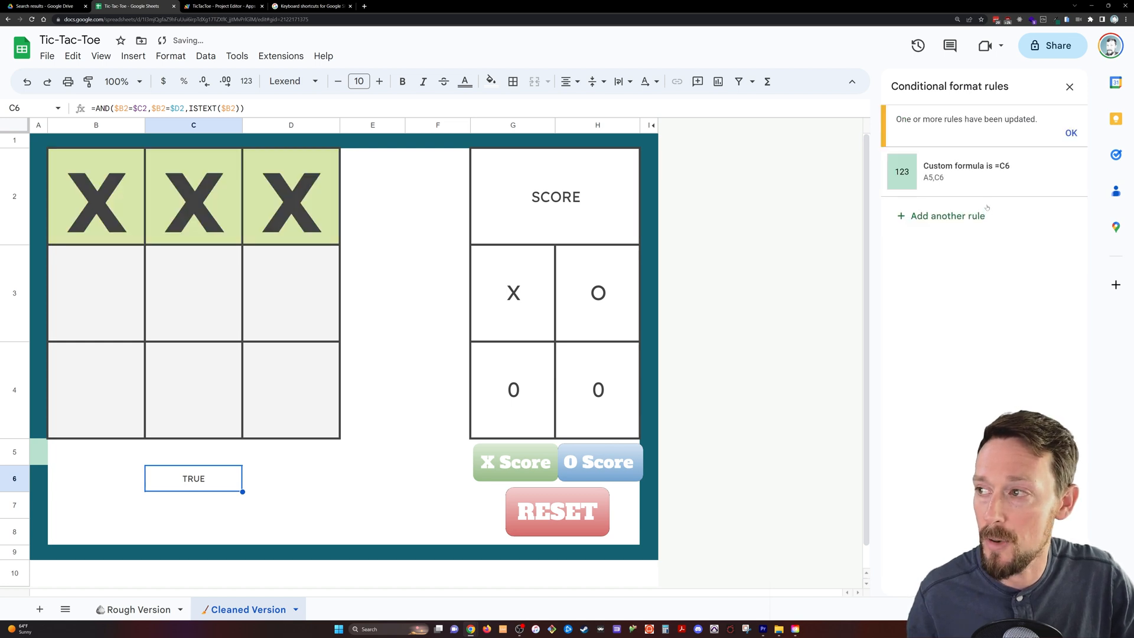
pyautogui.click(1071, 132)
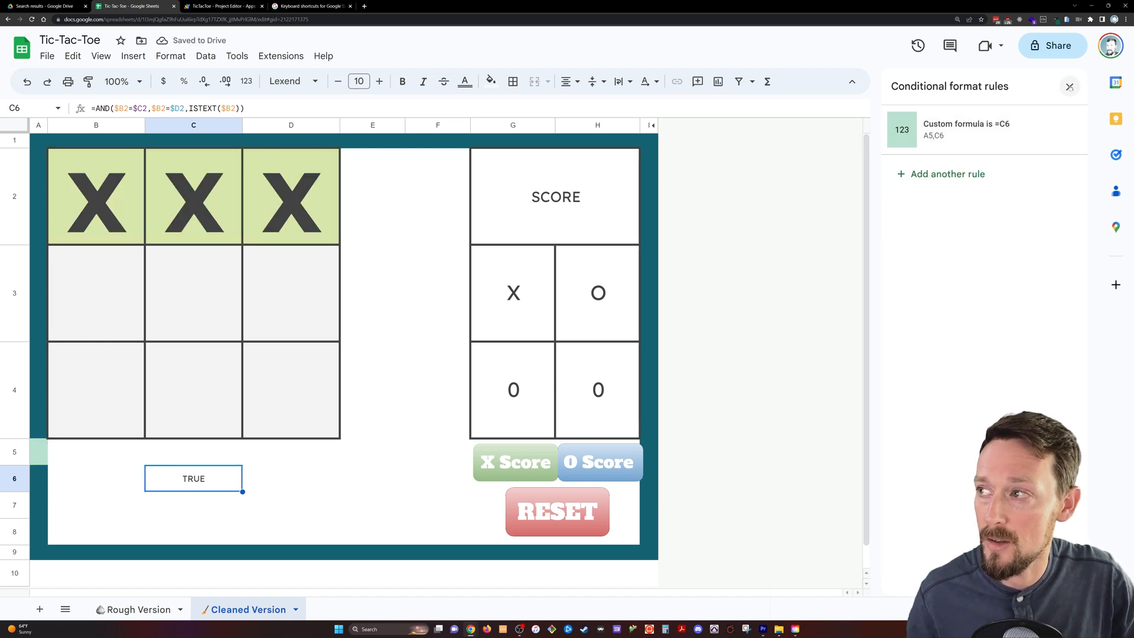
# - Score a point for X, then open G4's 'Less than =H4' formatting rule
pyautogui.click(1069, 86)
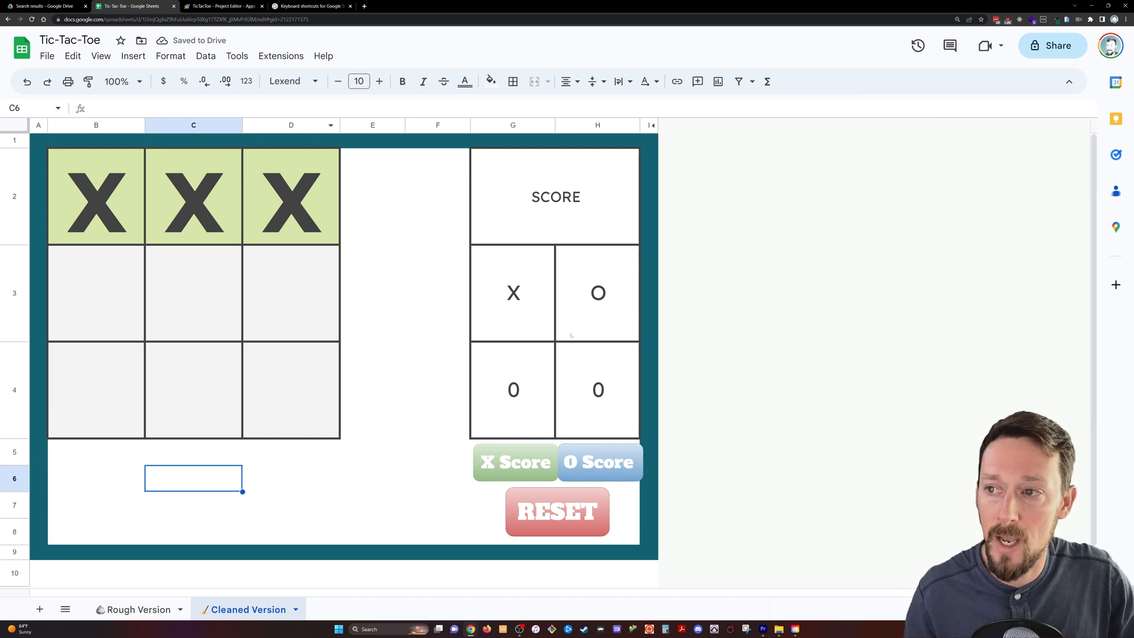
pyautogui.click(555, 196)
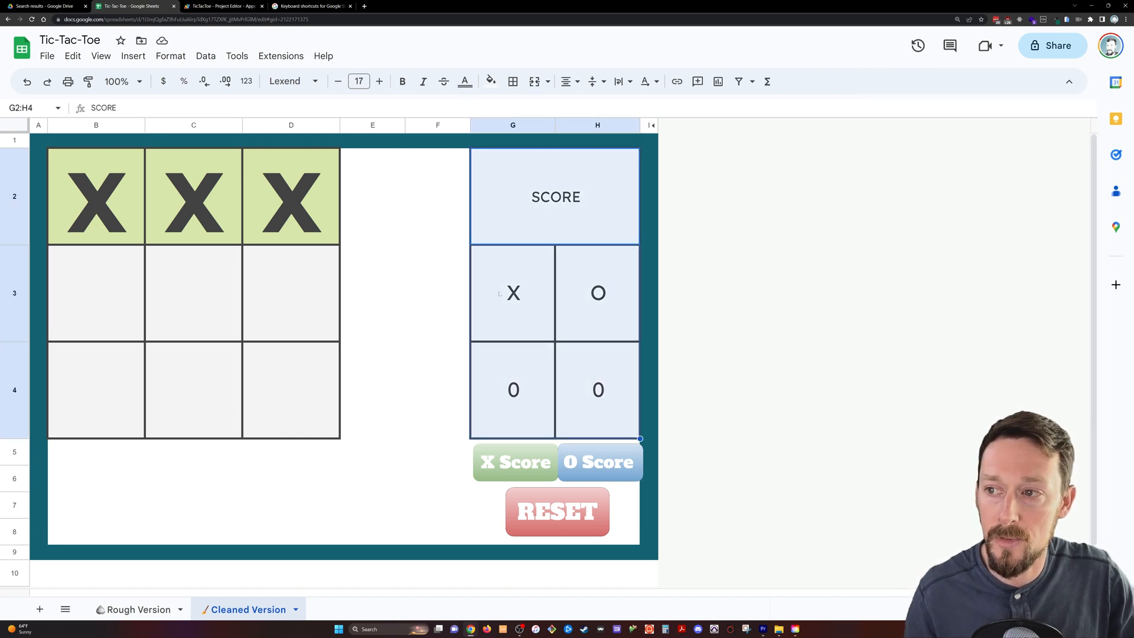
pyautogui.click(512, 293)
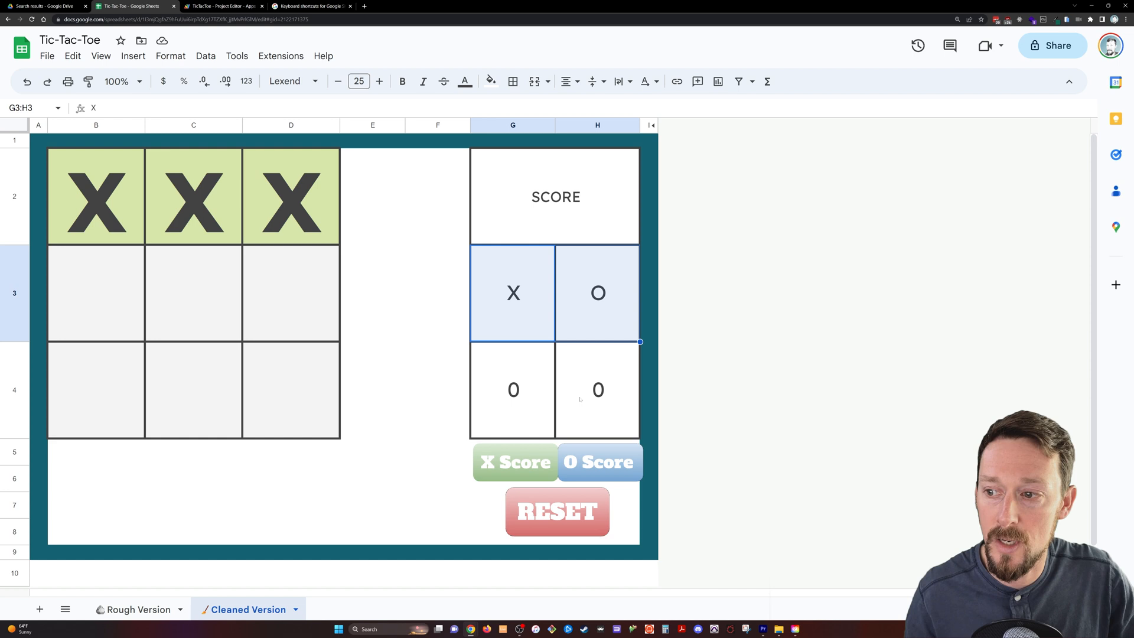
pyautogui.click(514, 462)
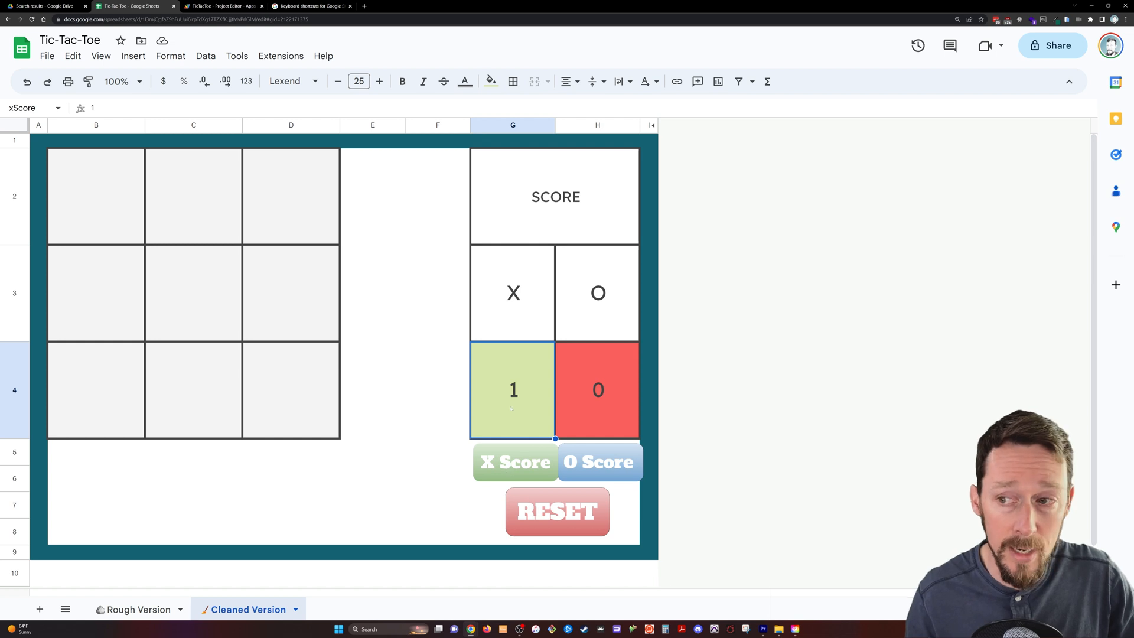
pyautogui.click(597, 390)
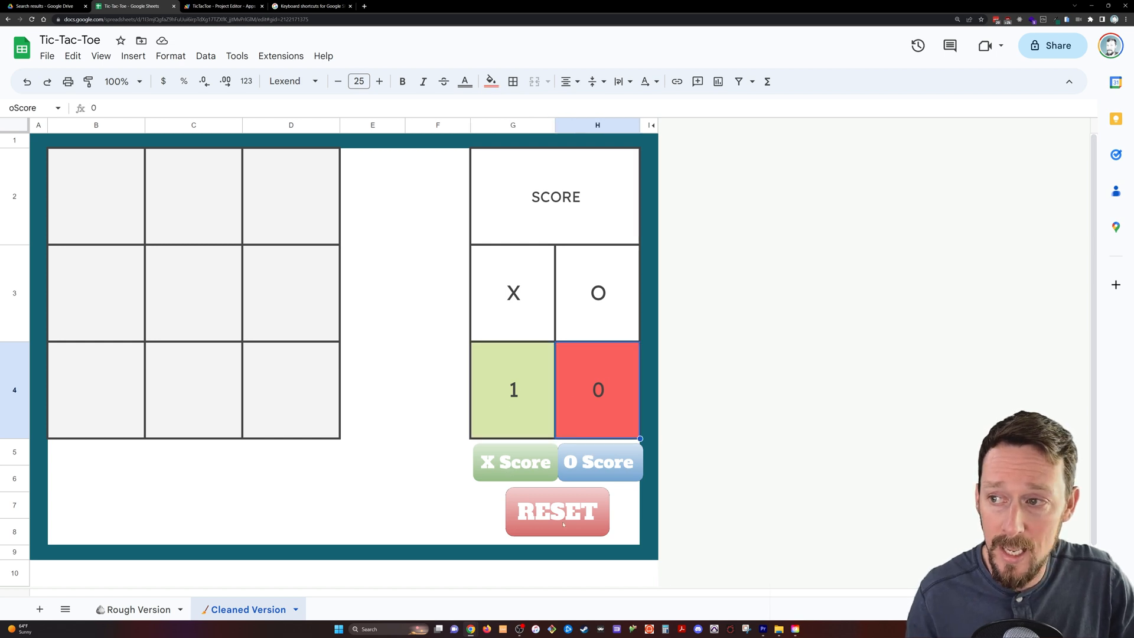
pyautogui.click(513, 390)
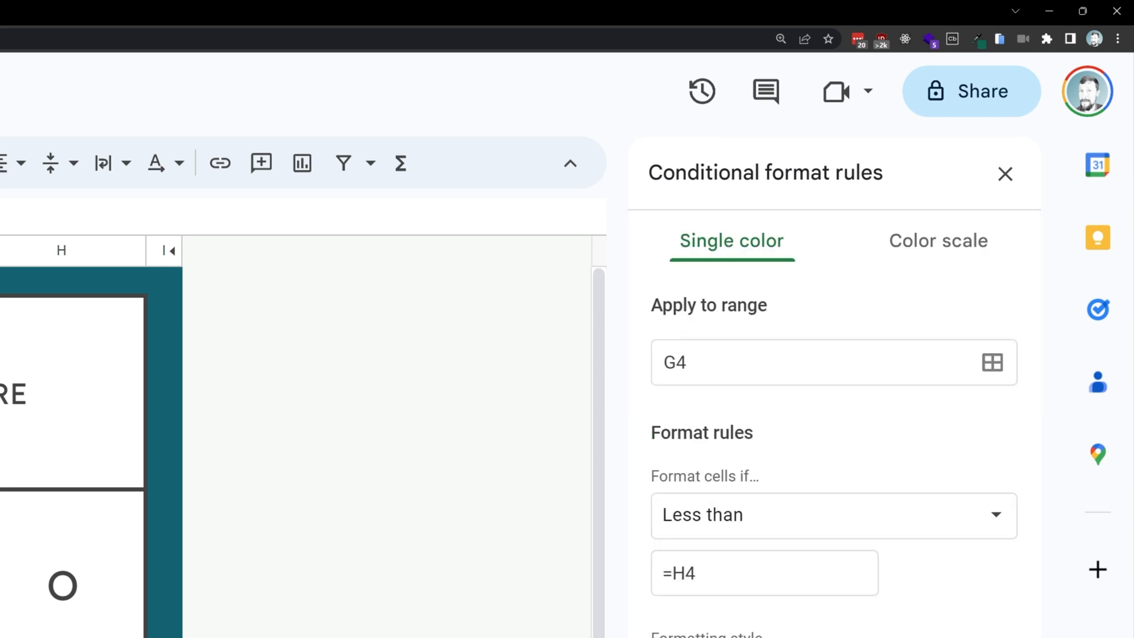
# - Return to G4's green-when-higher and red-when-lower rules list and close the sidebar
pyautogui.click(764, 572)
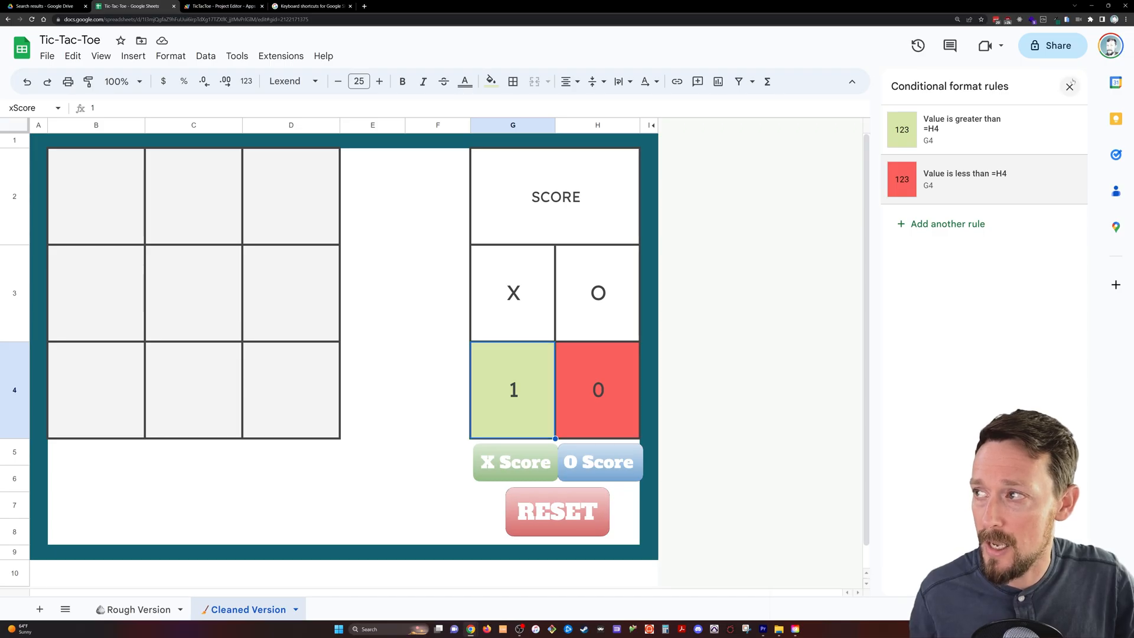
pyautogui.click(1069, 86)
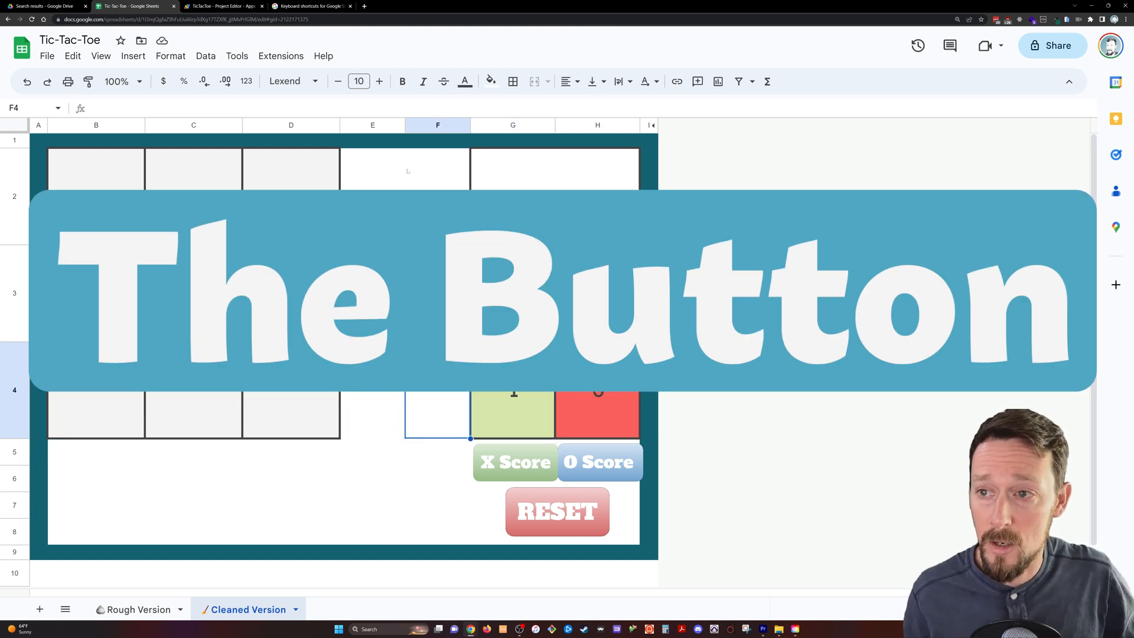
# - Insert a rounded-rectangle drawing labelled BUTTON at font size 111 onto the sheet
pyautogui.click(132, 55)
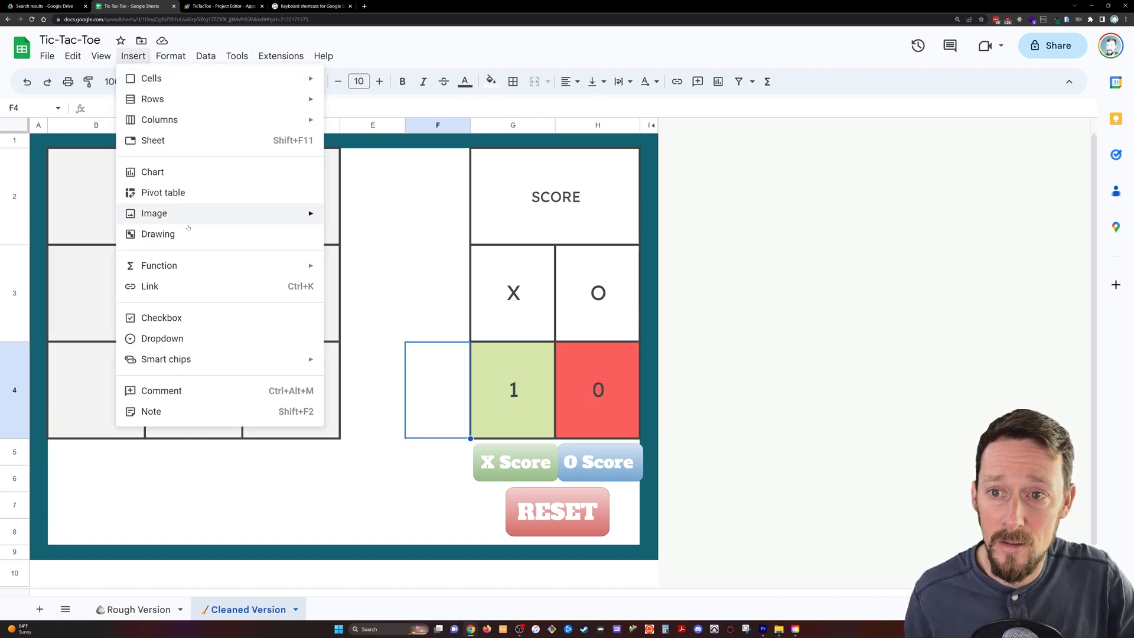
pyautogui.click(158, 234)
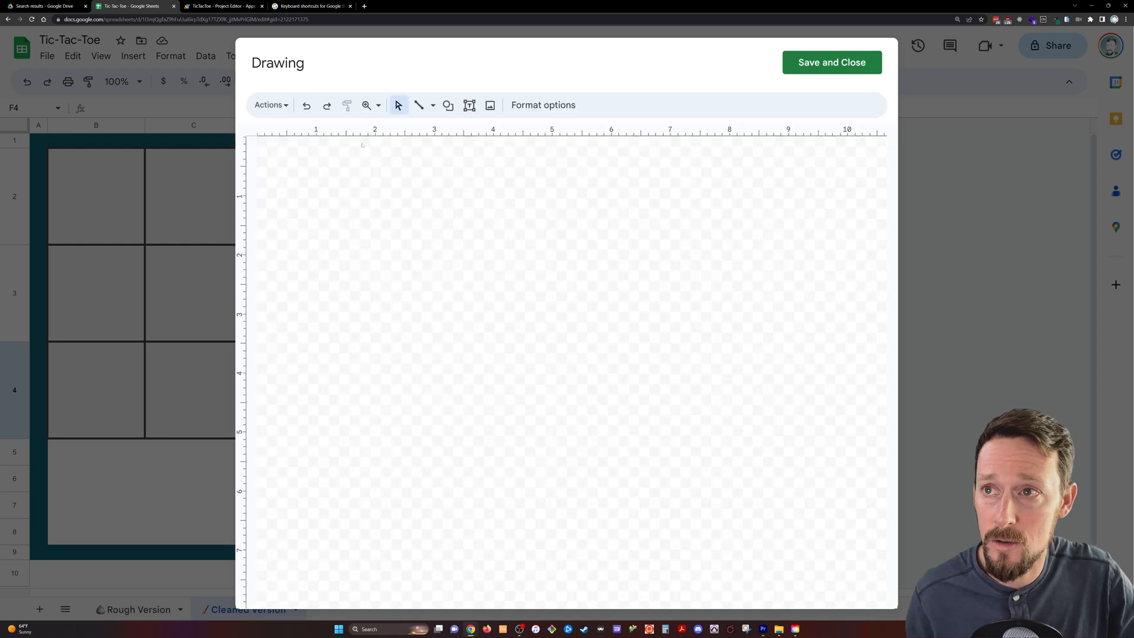
pyautogui.click(447, 105)
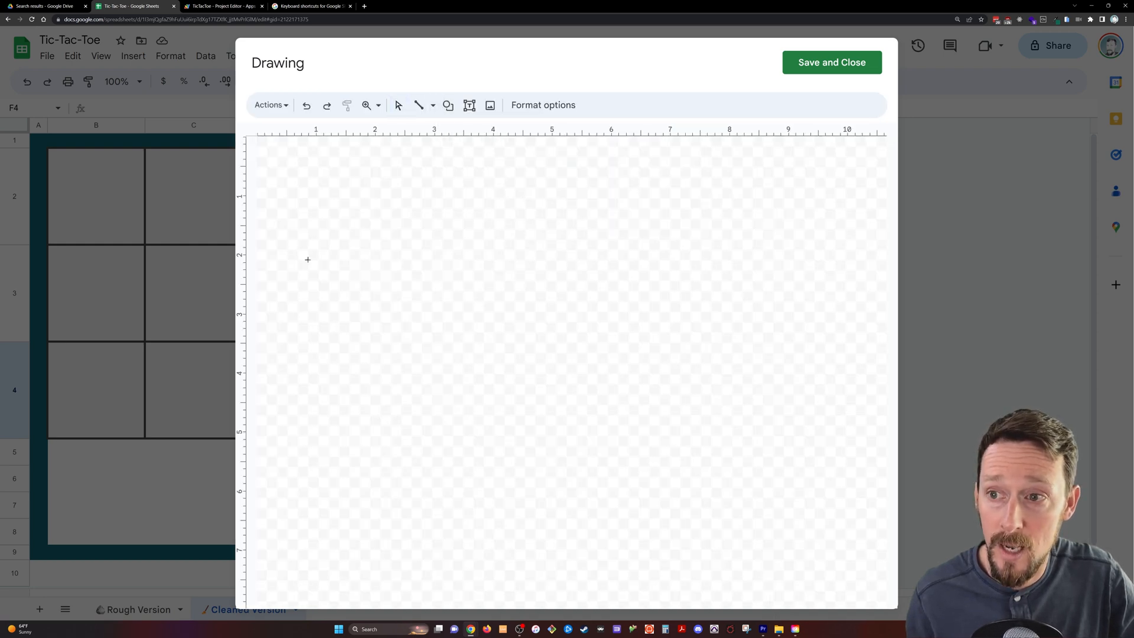
pyautogui.moveTo(287, 261); pyautogui.dragTo(851, 483)
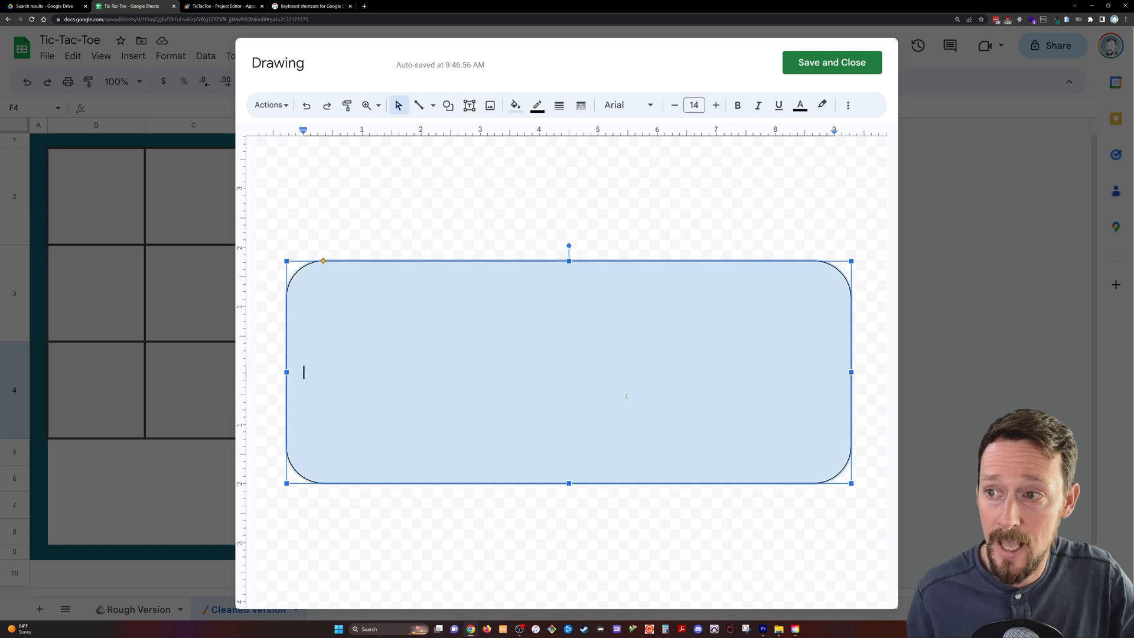
pyautogui.write('BUTTON')
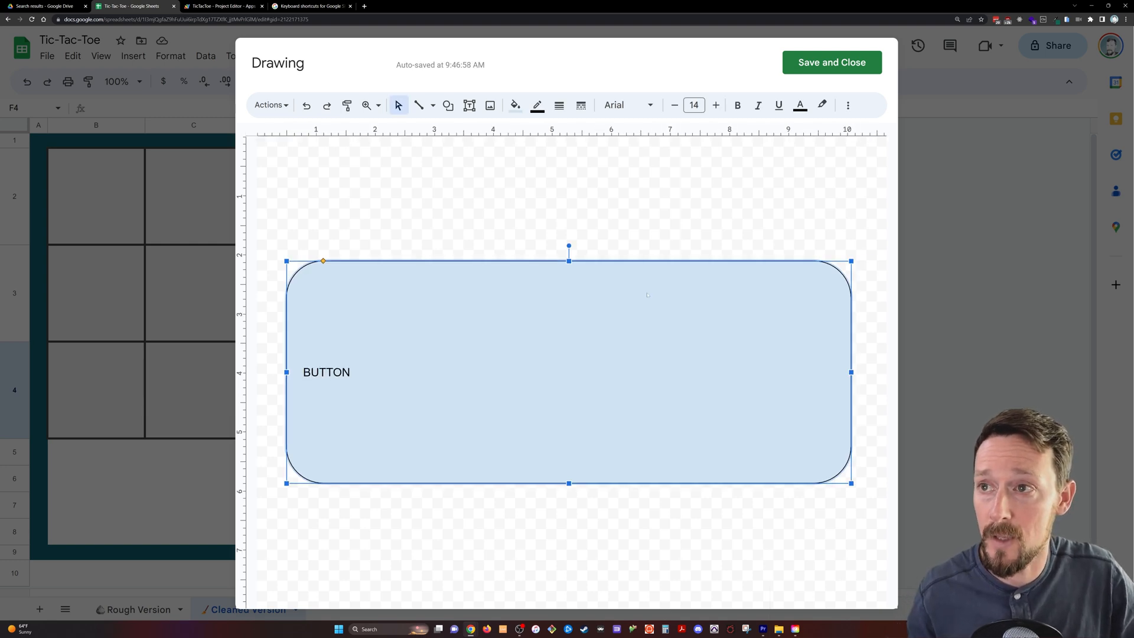
pyautogui.write('111')
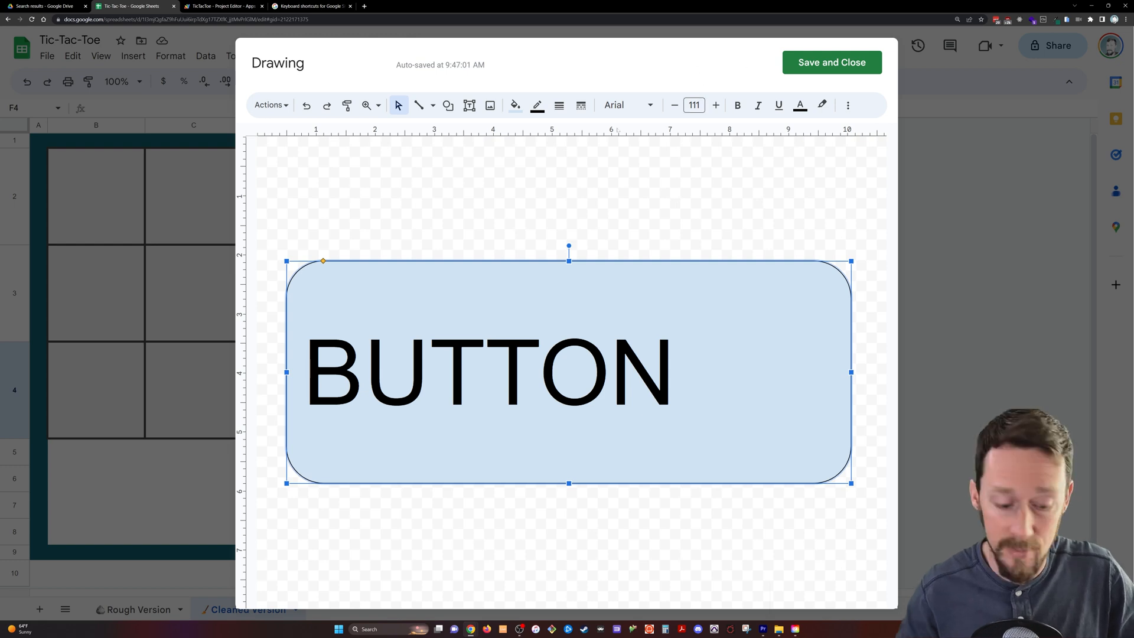
pyautogui.click(831, 62)
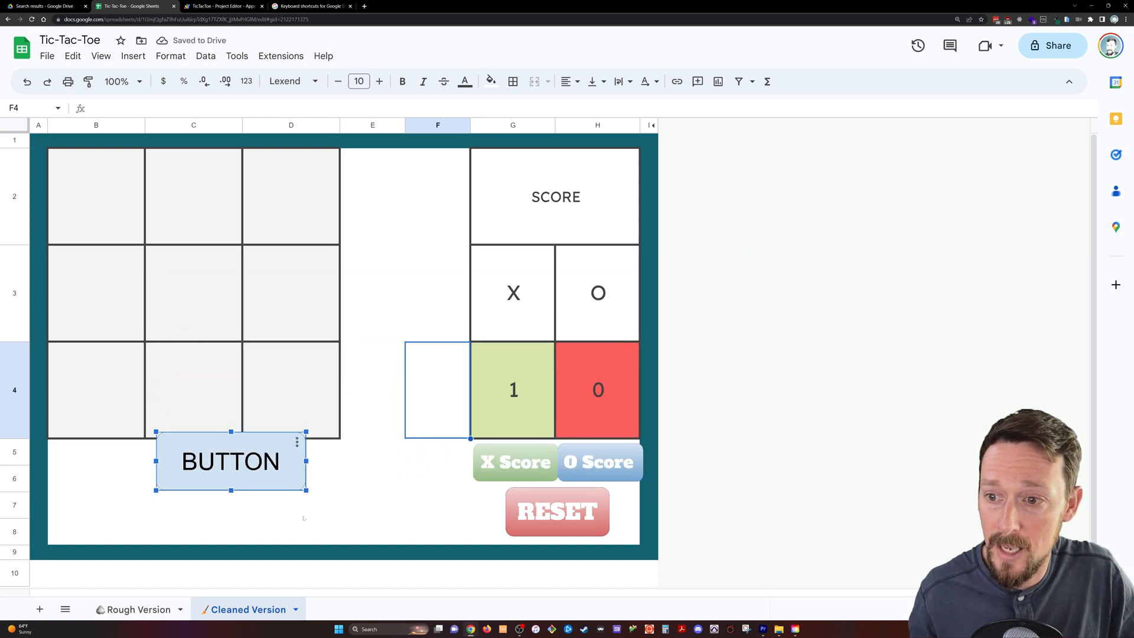
# - Move the BUTTON drawing, assign it the xScore script, then delete it
pyautogui.moveTo(230, 460); pyautogui.dragTo(346, 476)
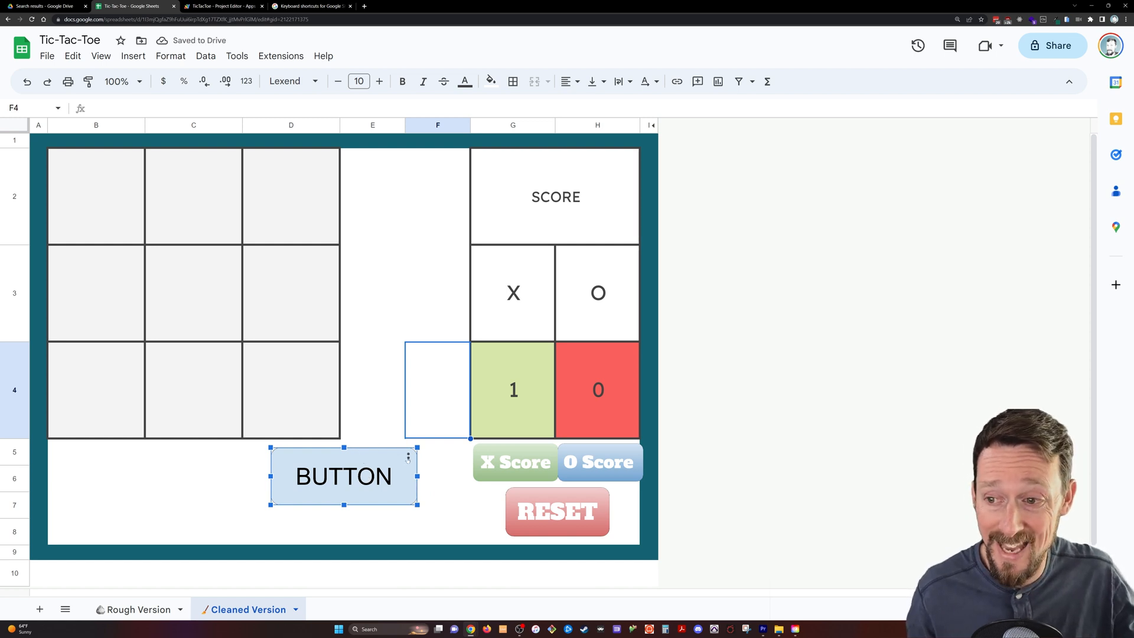
pyautogui.click(408, 457)
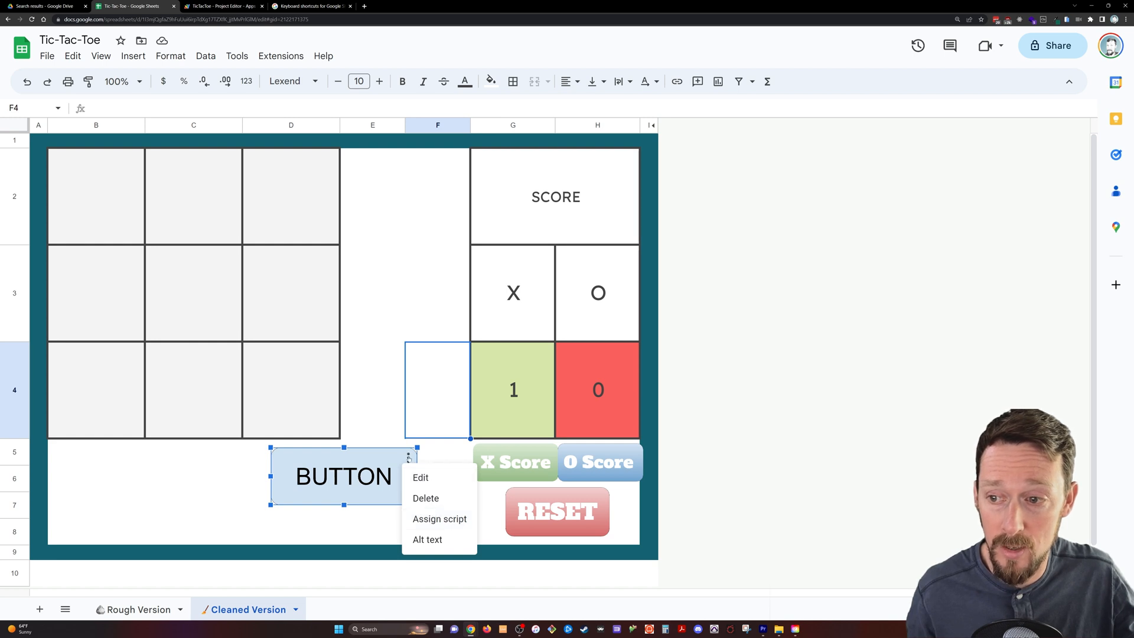
pyautogui.click(421, 478)
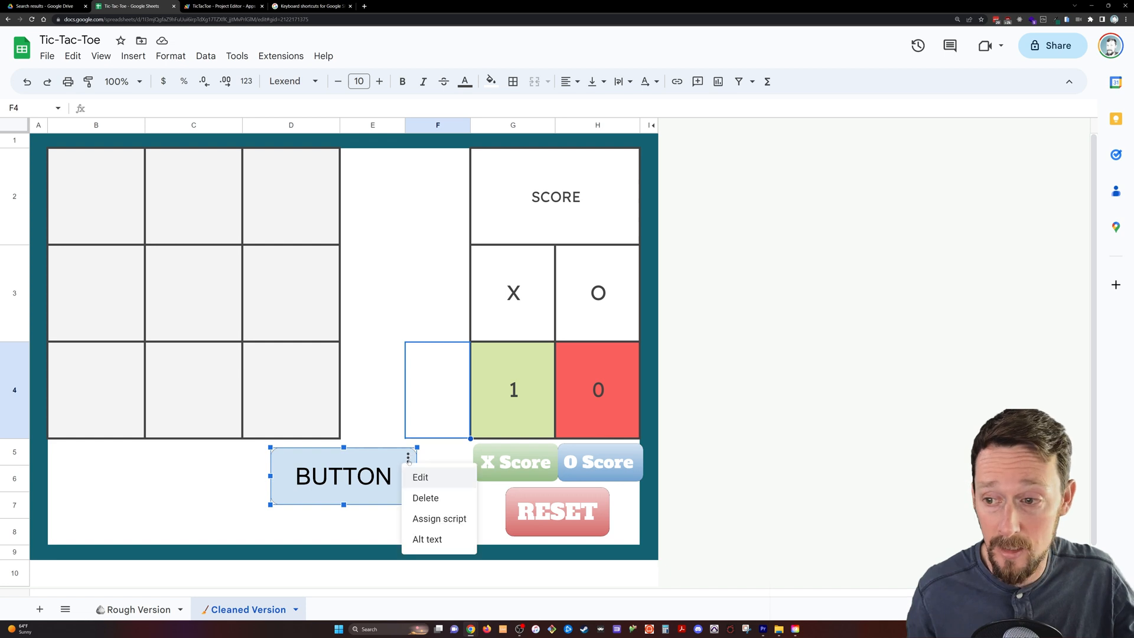
pyautogui.click(438, 518)
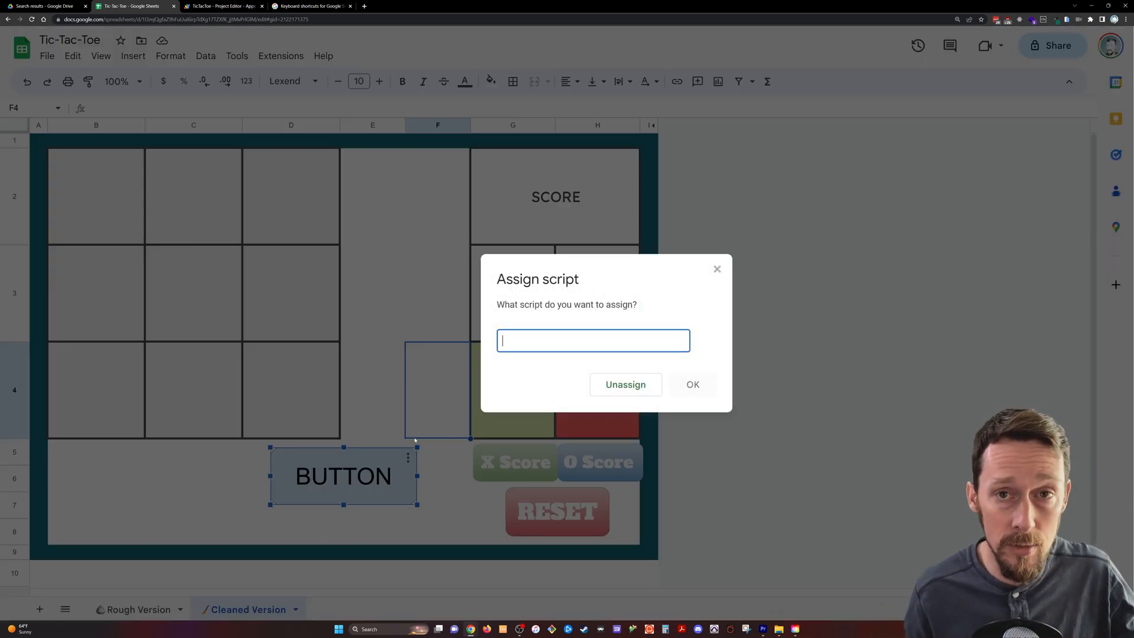
pyautogui.write('xS')
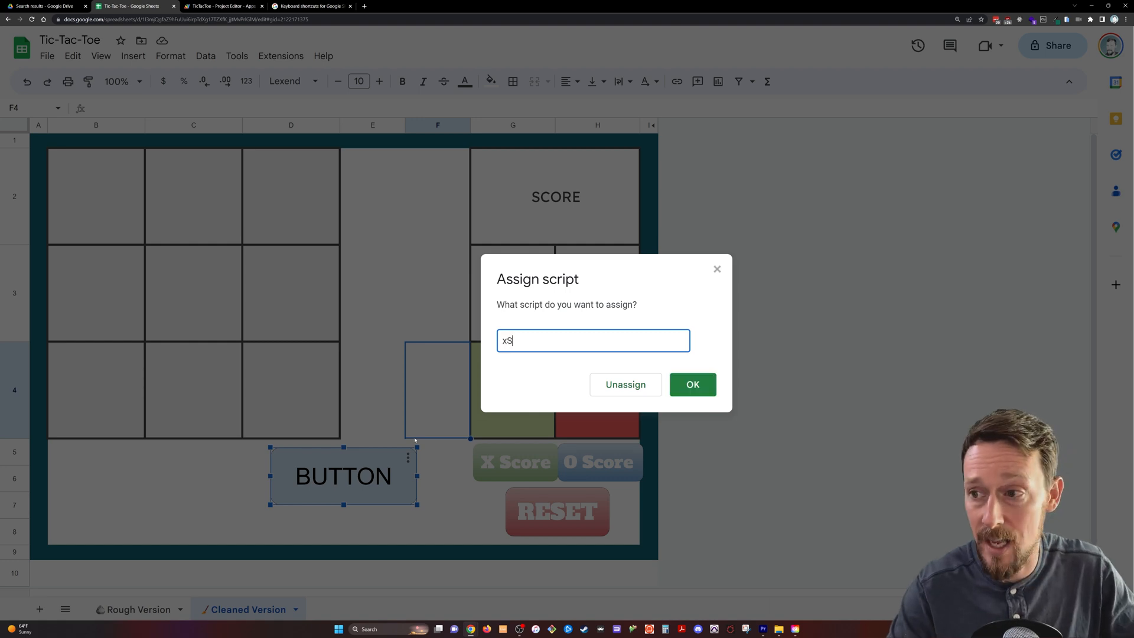
pyautogui.write('core')
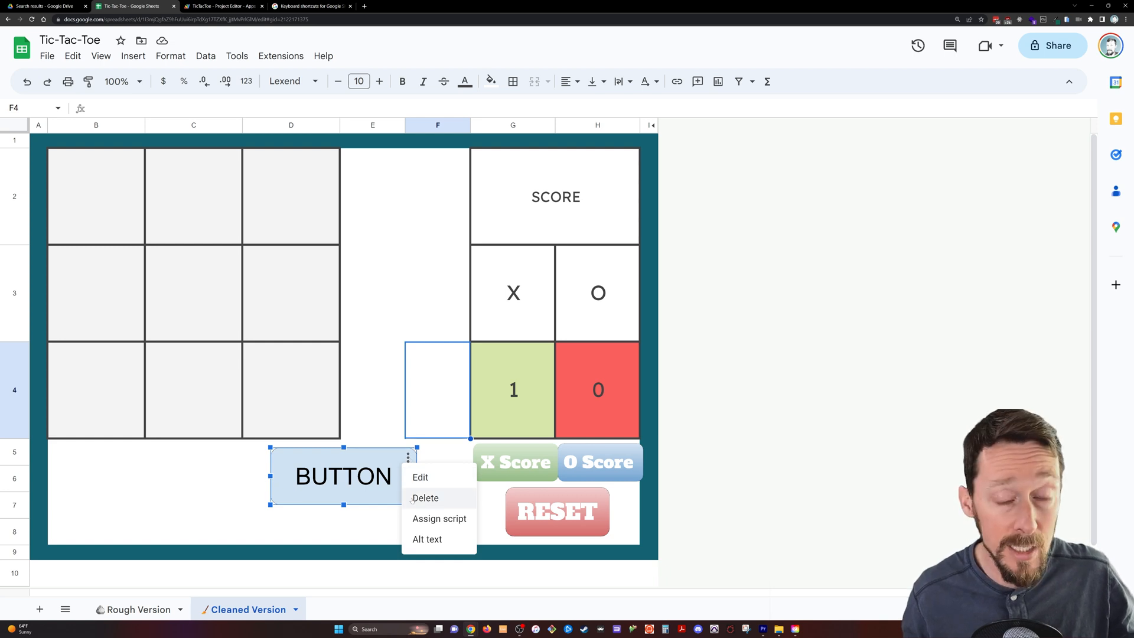
pyautogui.click(425, 497)
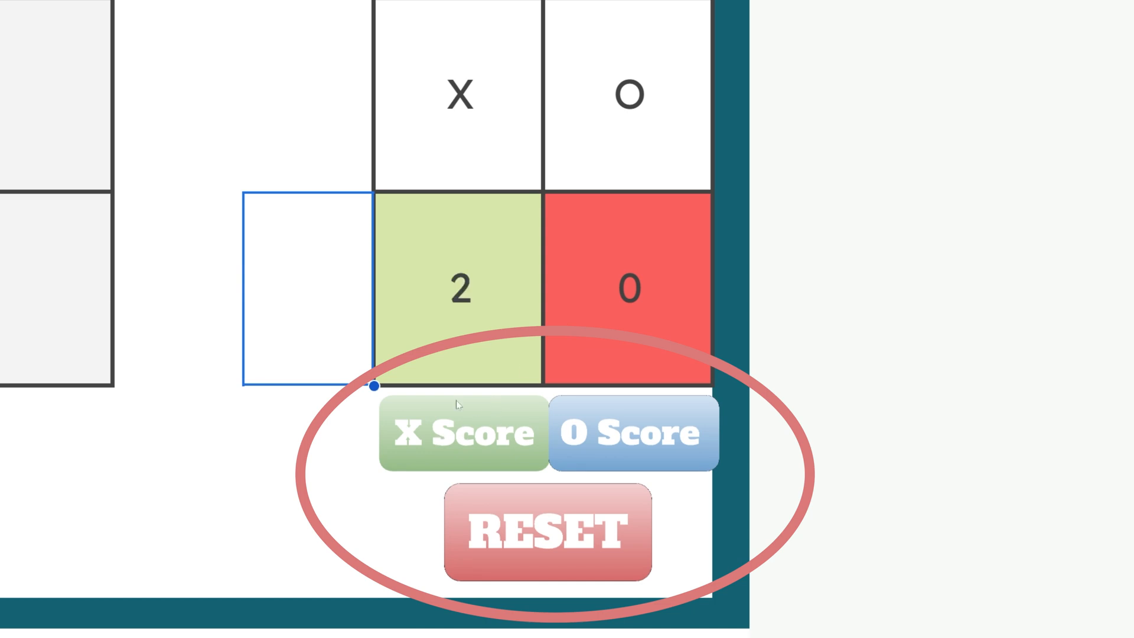
pyautogui.moveTo(475, 412)
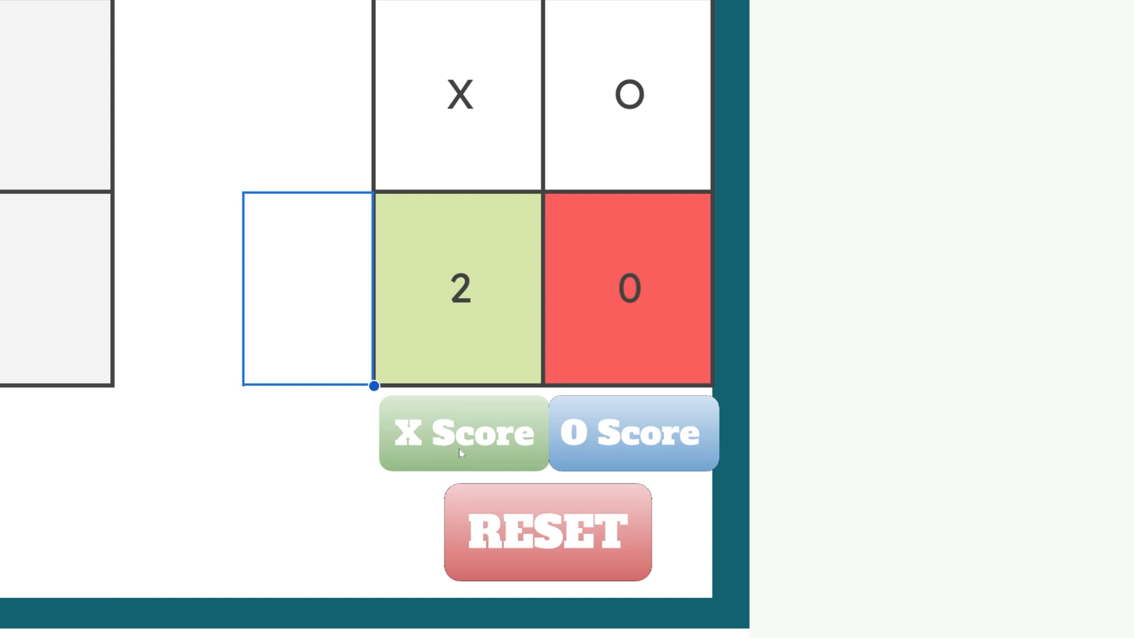
pyautogui.click(461, 432)
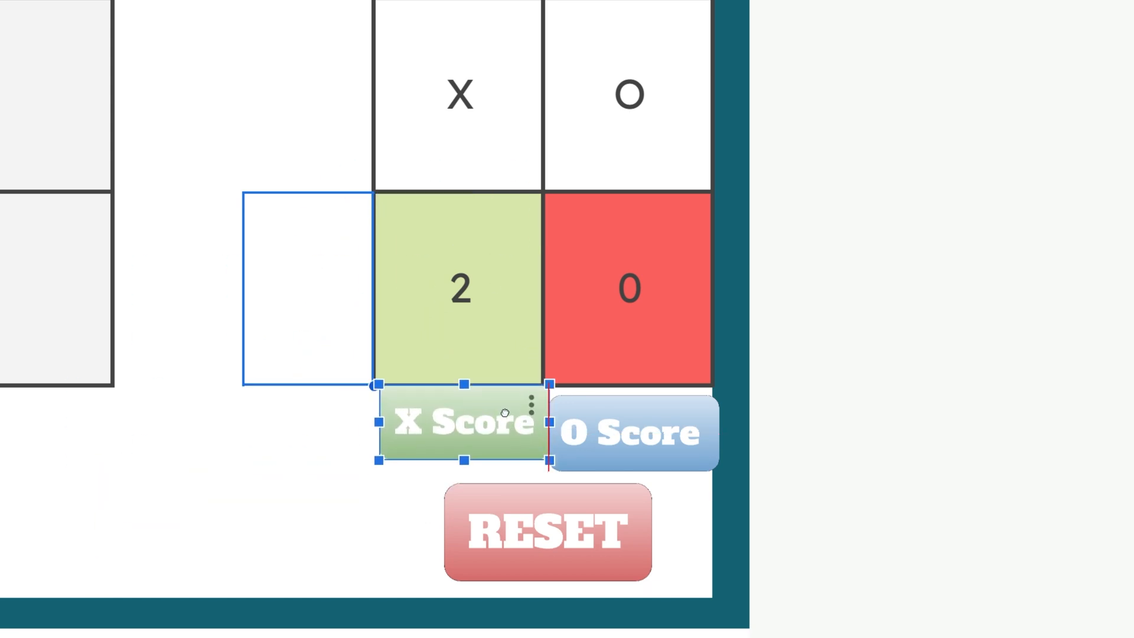
pyautogui.click(533, 405)
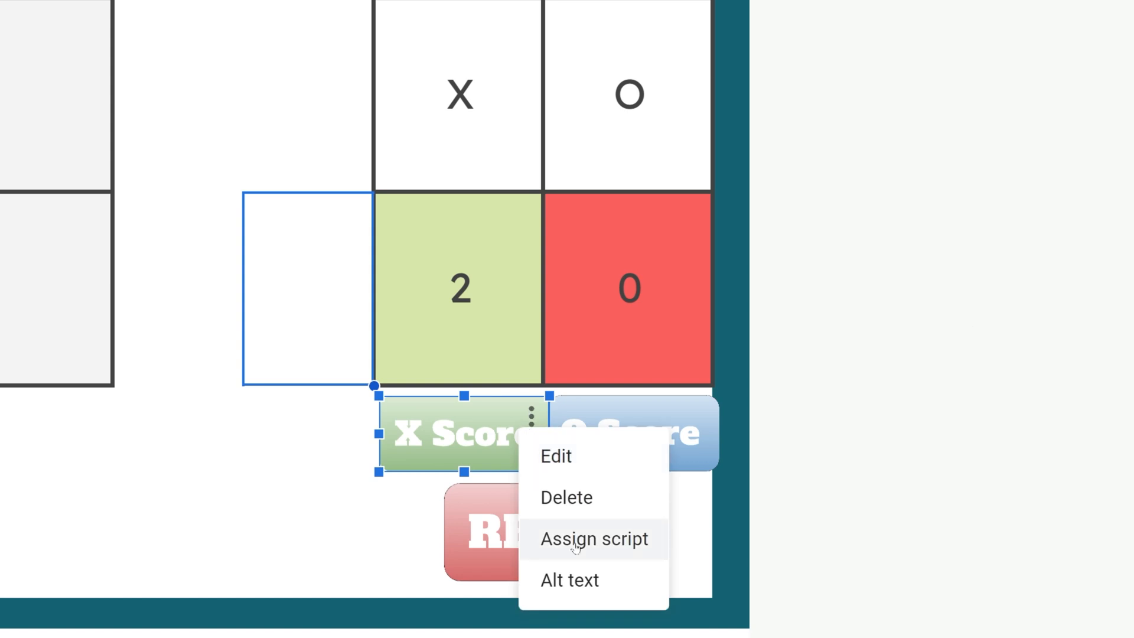
pyautogui.click(594, 538)
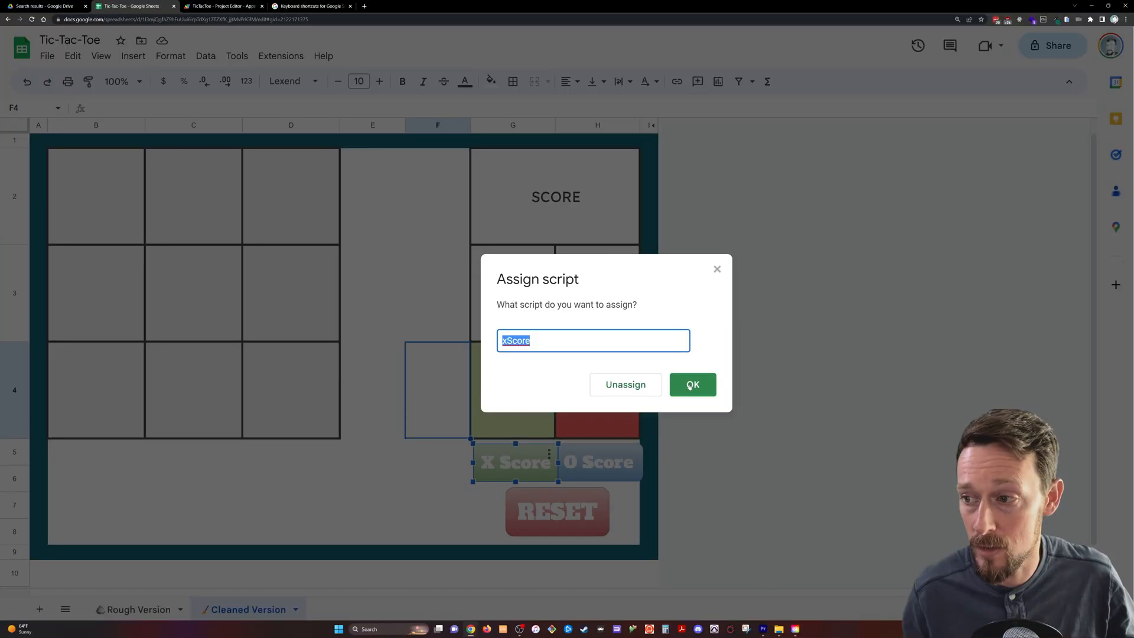
pyautogui.click(690, 384)
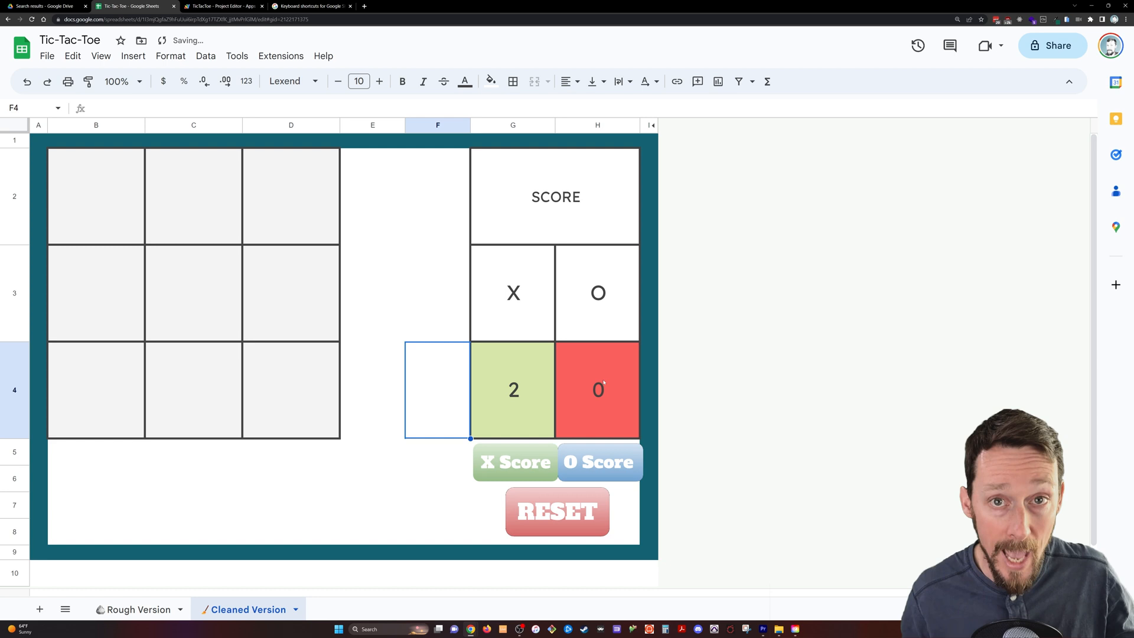
# - Review Code.gs in the TicTacToe project, highlighting the sheet variable and clearBoard's body
pyautogui.click(220, 6)
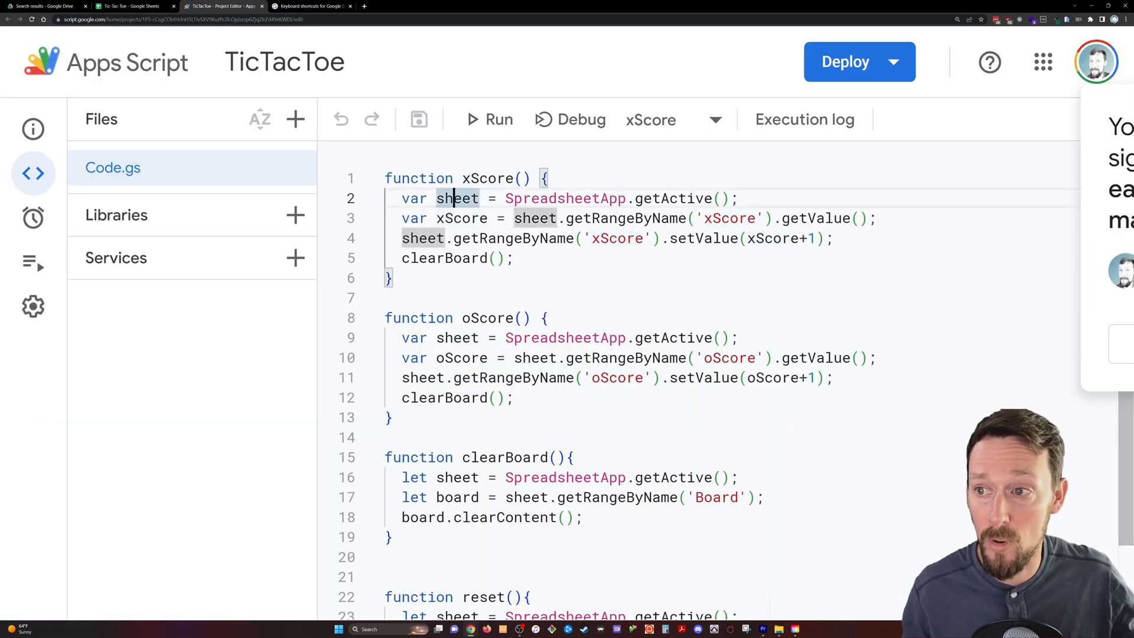
pyautogui.doubleClick(484, 178)
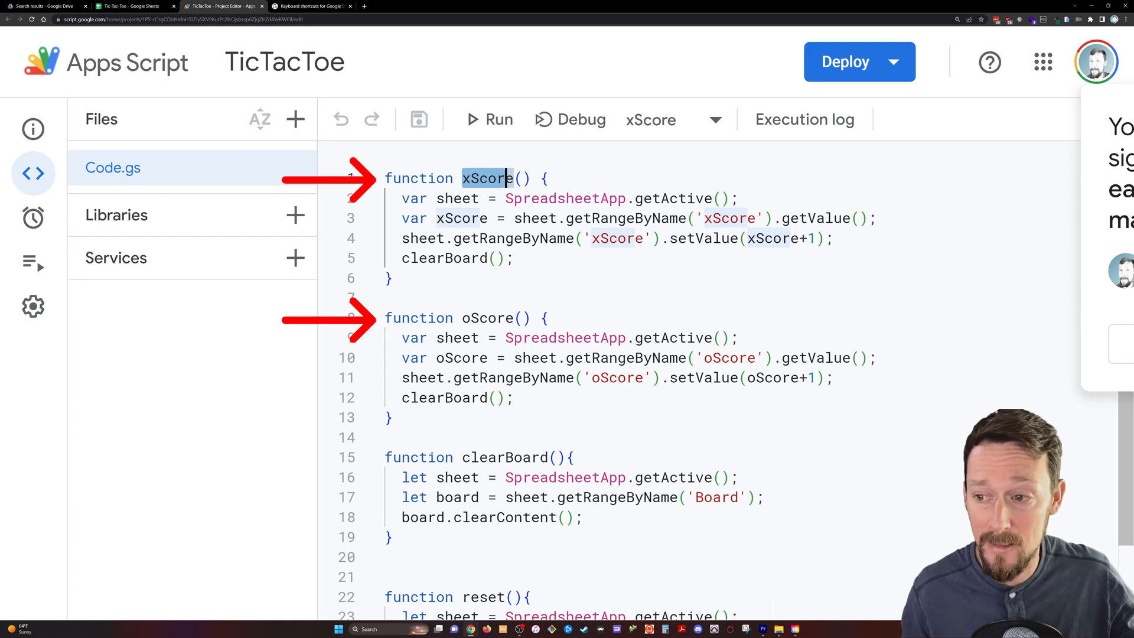
pyautogui.scroll(-3)
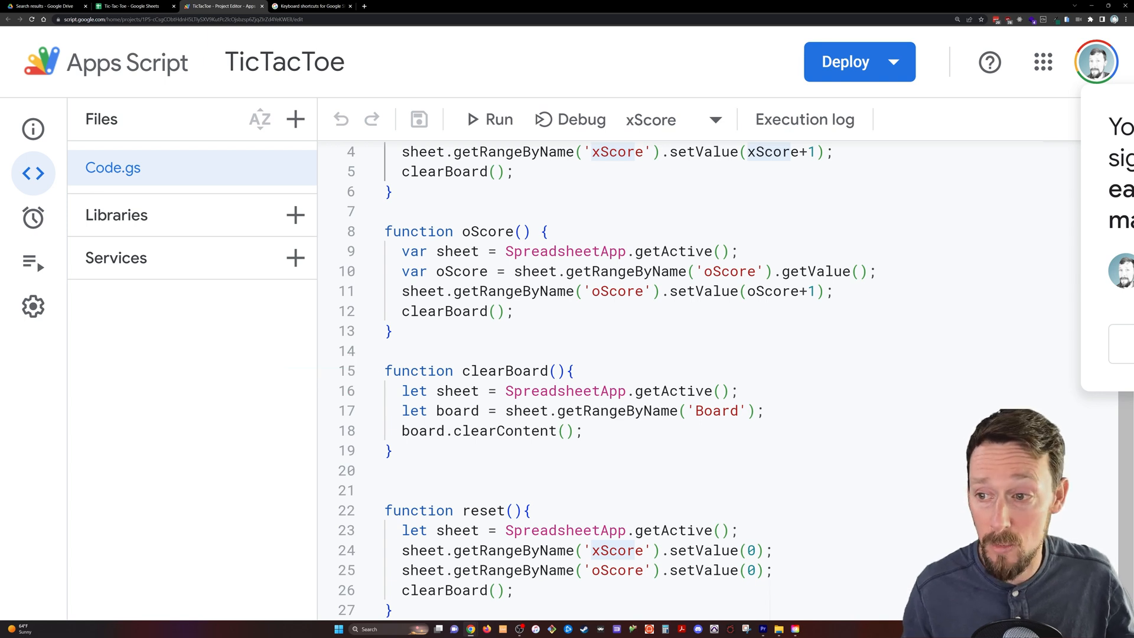
pyautogui.doubleClick(503, 431)
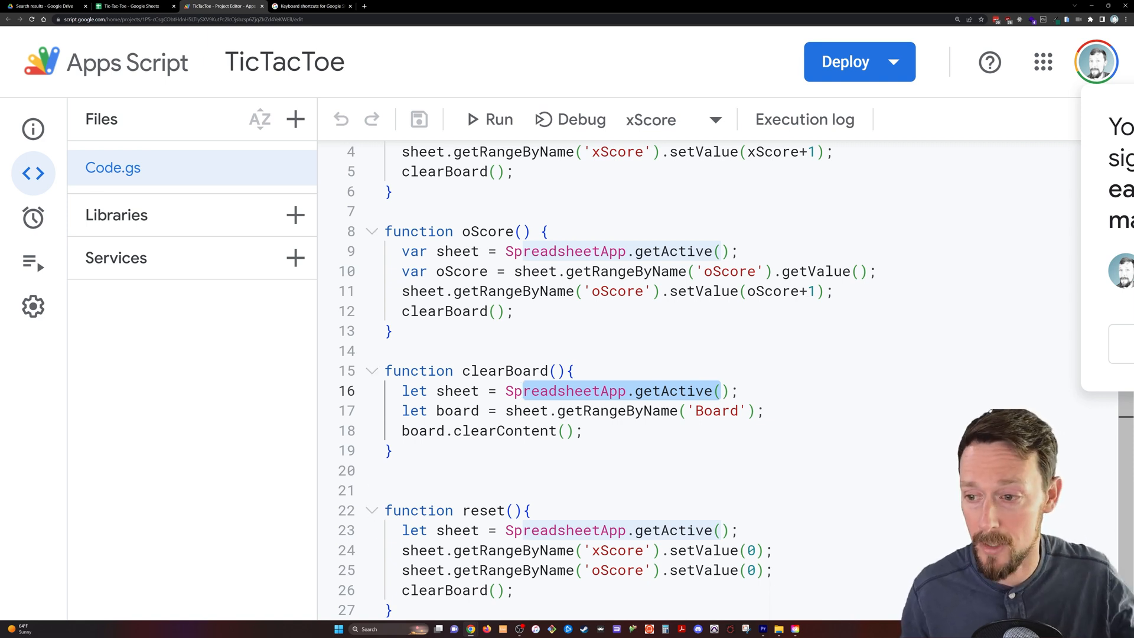
pyautogui.click(524, 530)
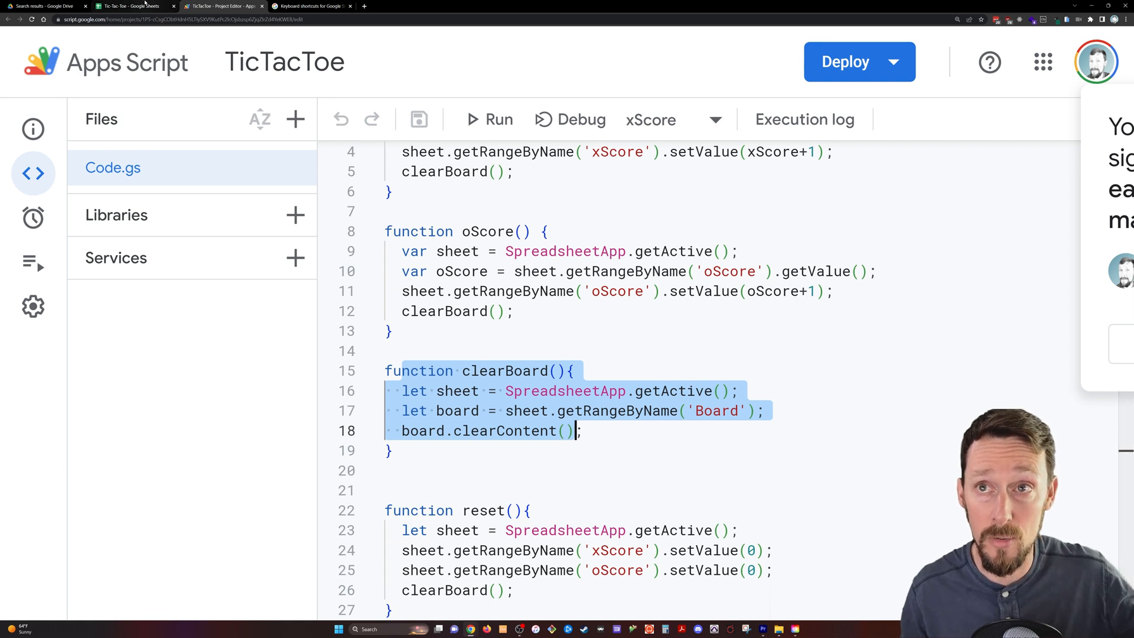
# - Push X's score to 4 with the X Score button, then RESET both scores to 0
pyautogui.click(129, 6)
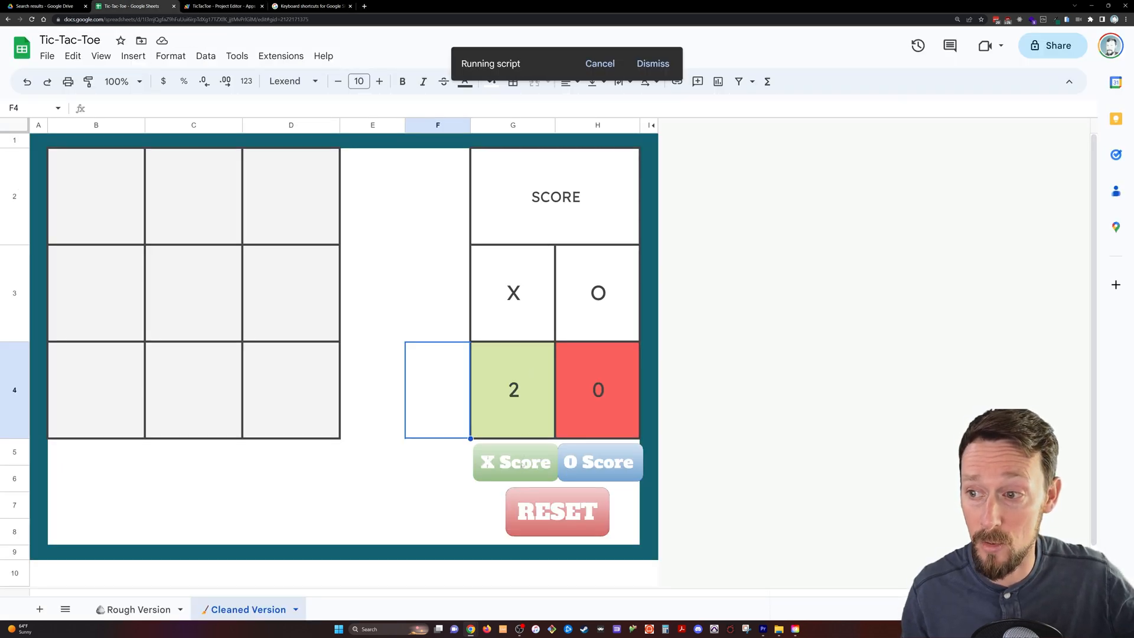
pyautogui.click(220, 6)
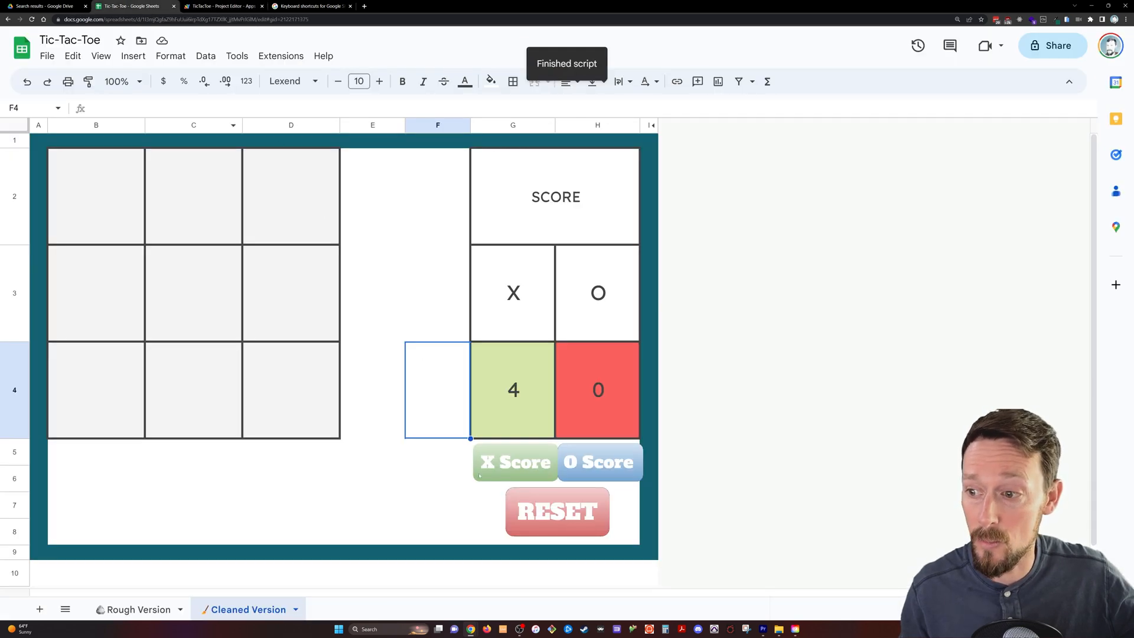
pyautogui.click(556, 511)
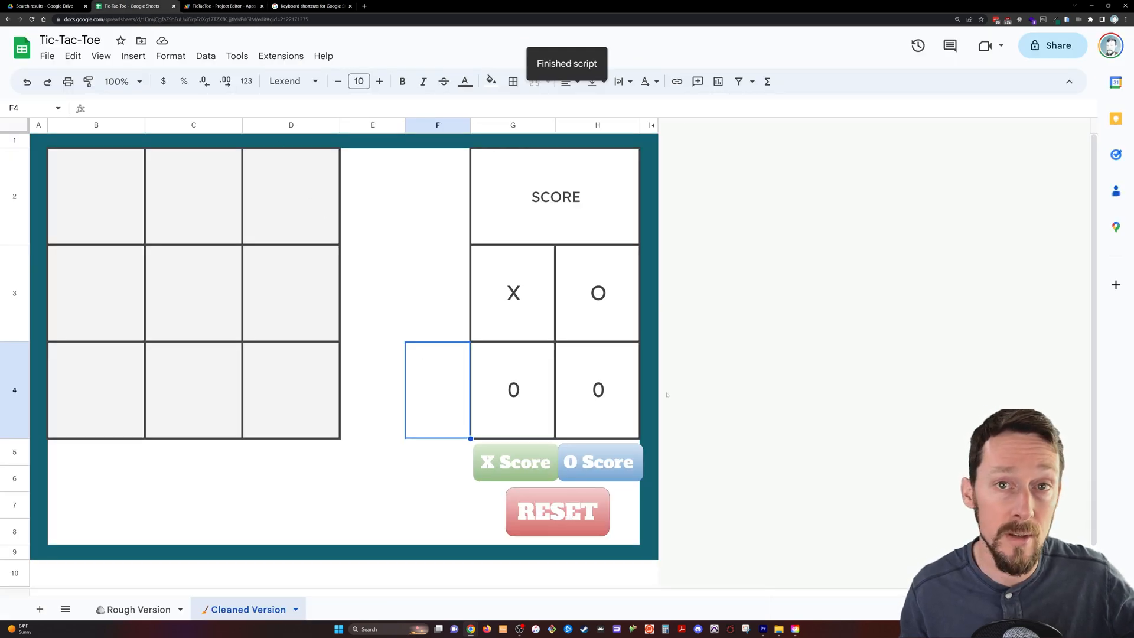
pyautogui.click(220, 6)
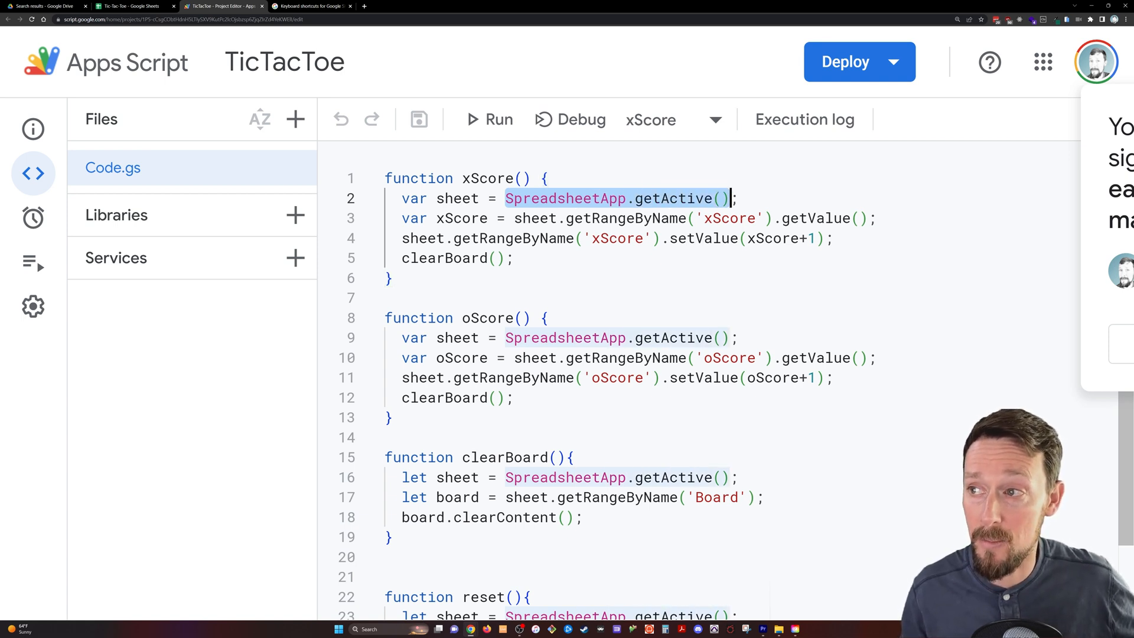
# - Scroll through the clearBoard calls, then go back to the spreadsheet showing 1–1 scores
pyautogui.scroll(-3)
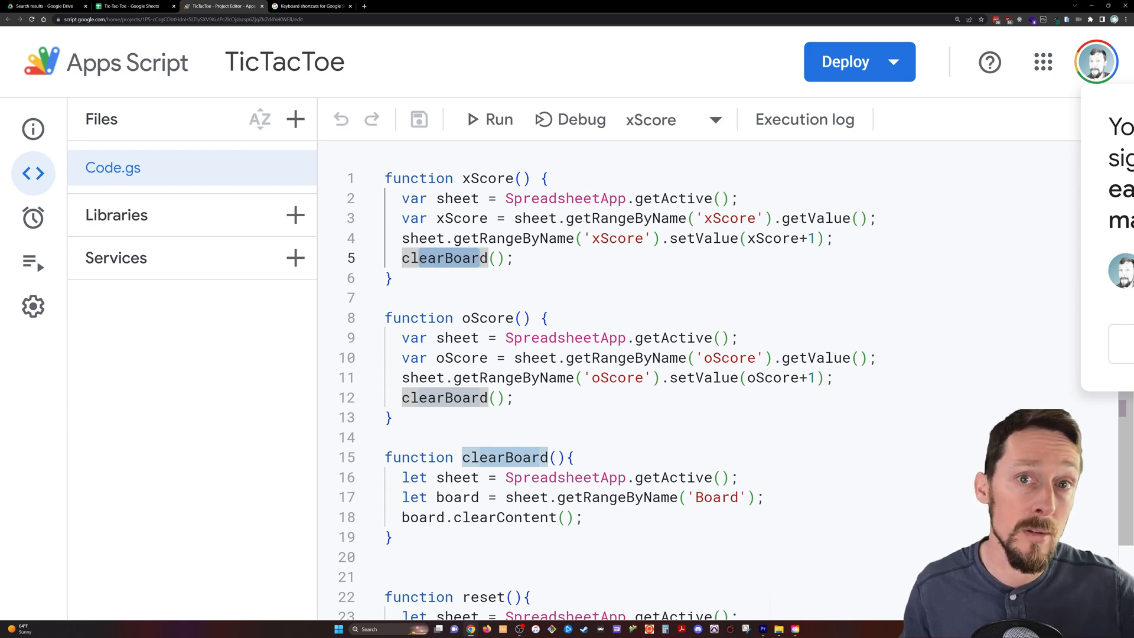
pyautogui.click(134, 6)
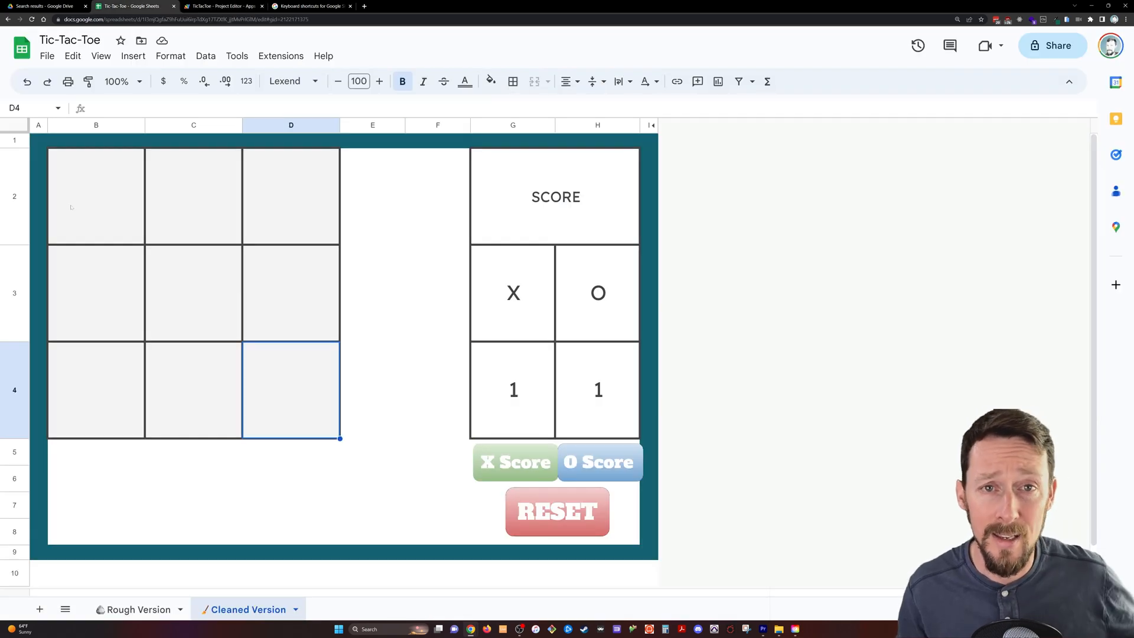